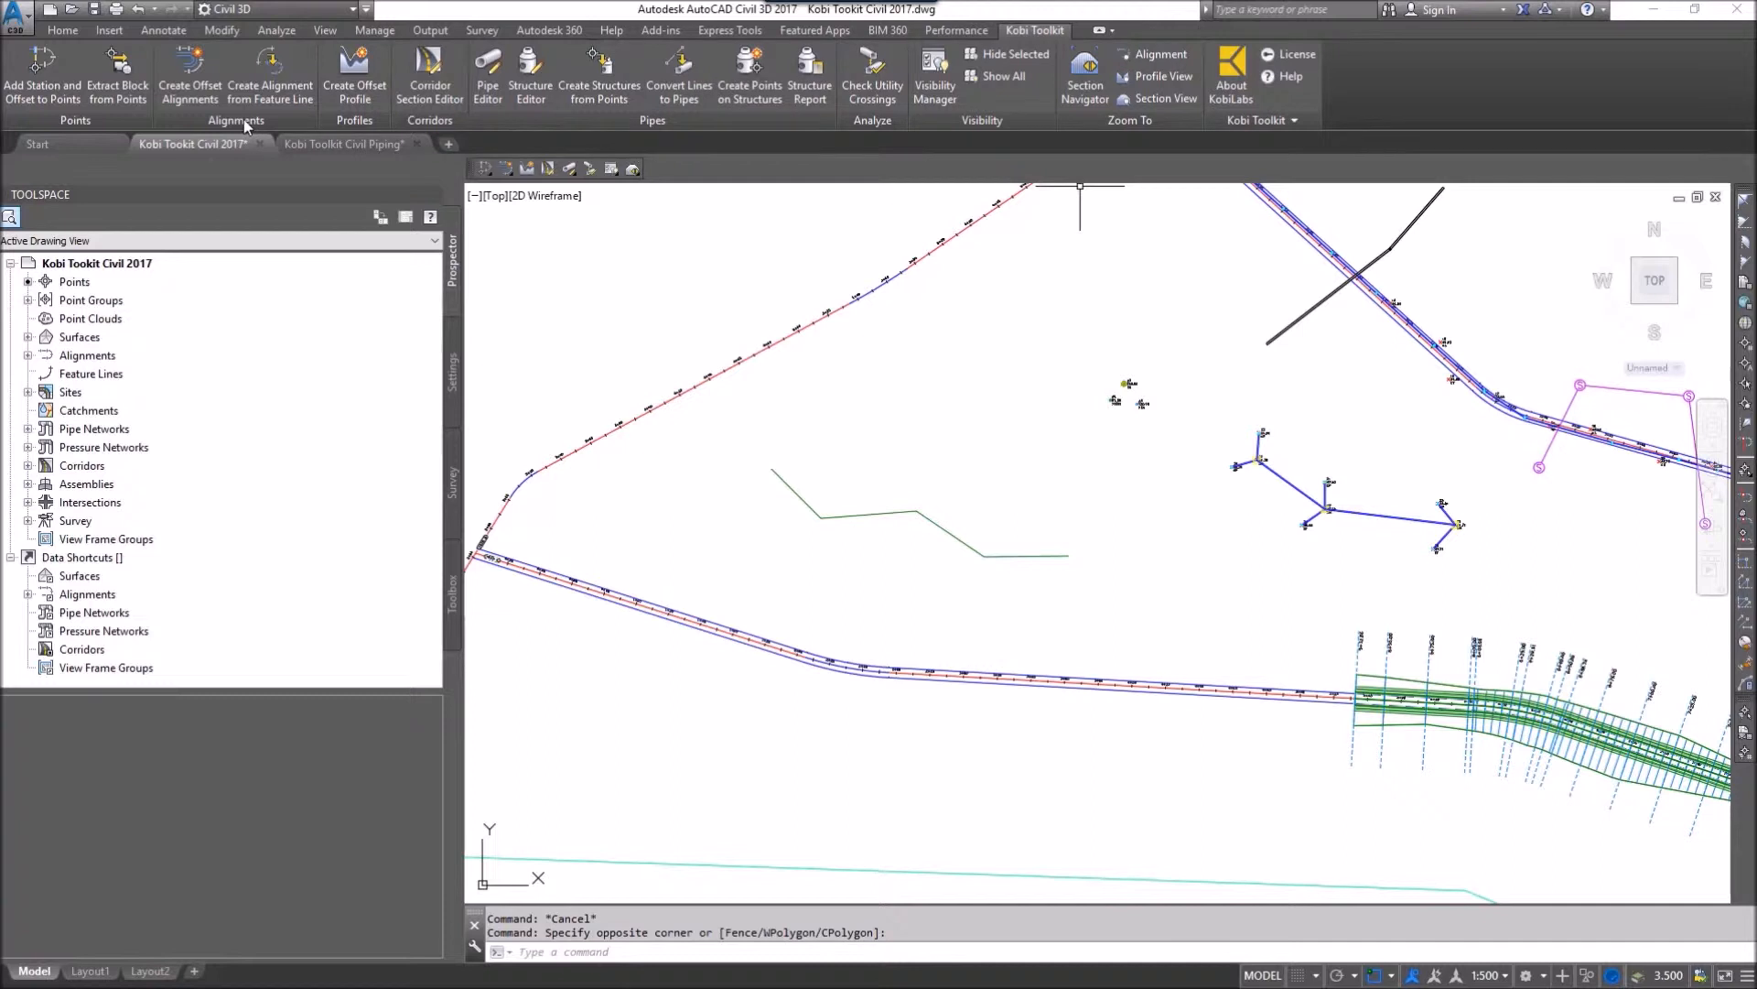
{"action": "mouse_move", "coordinate": [269, 73]}
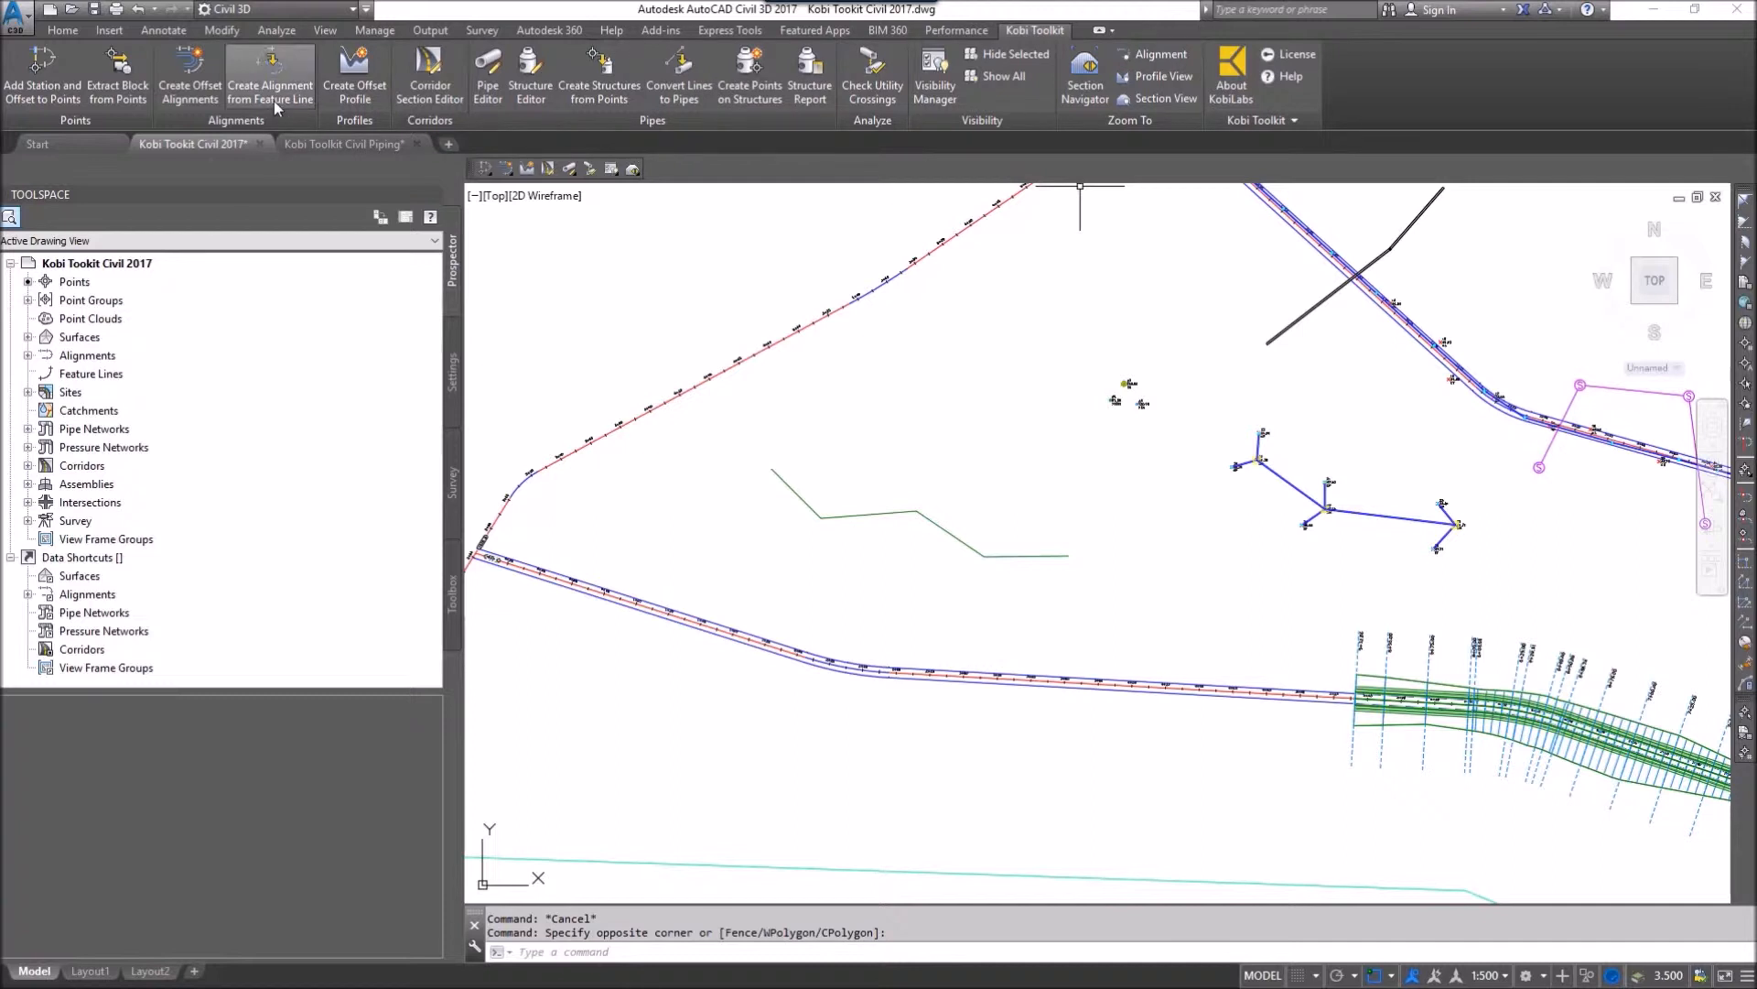
{"action": "mouse_move", "coordinate": [278, 75]}
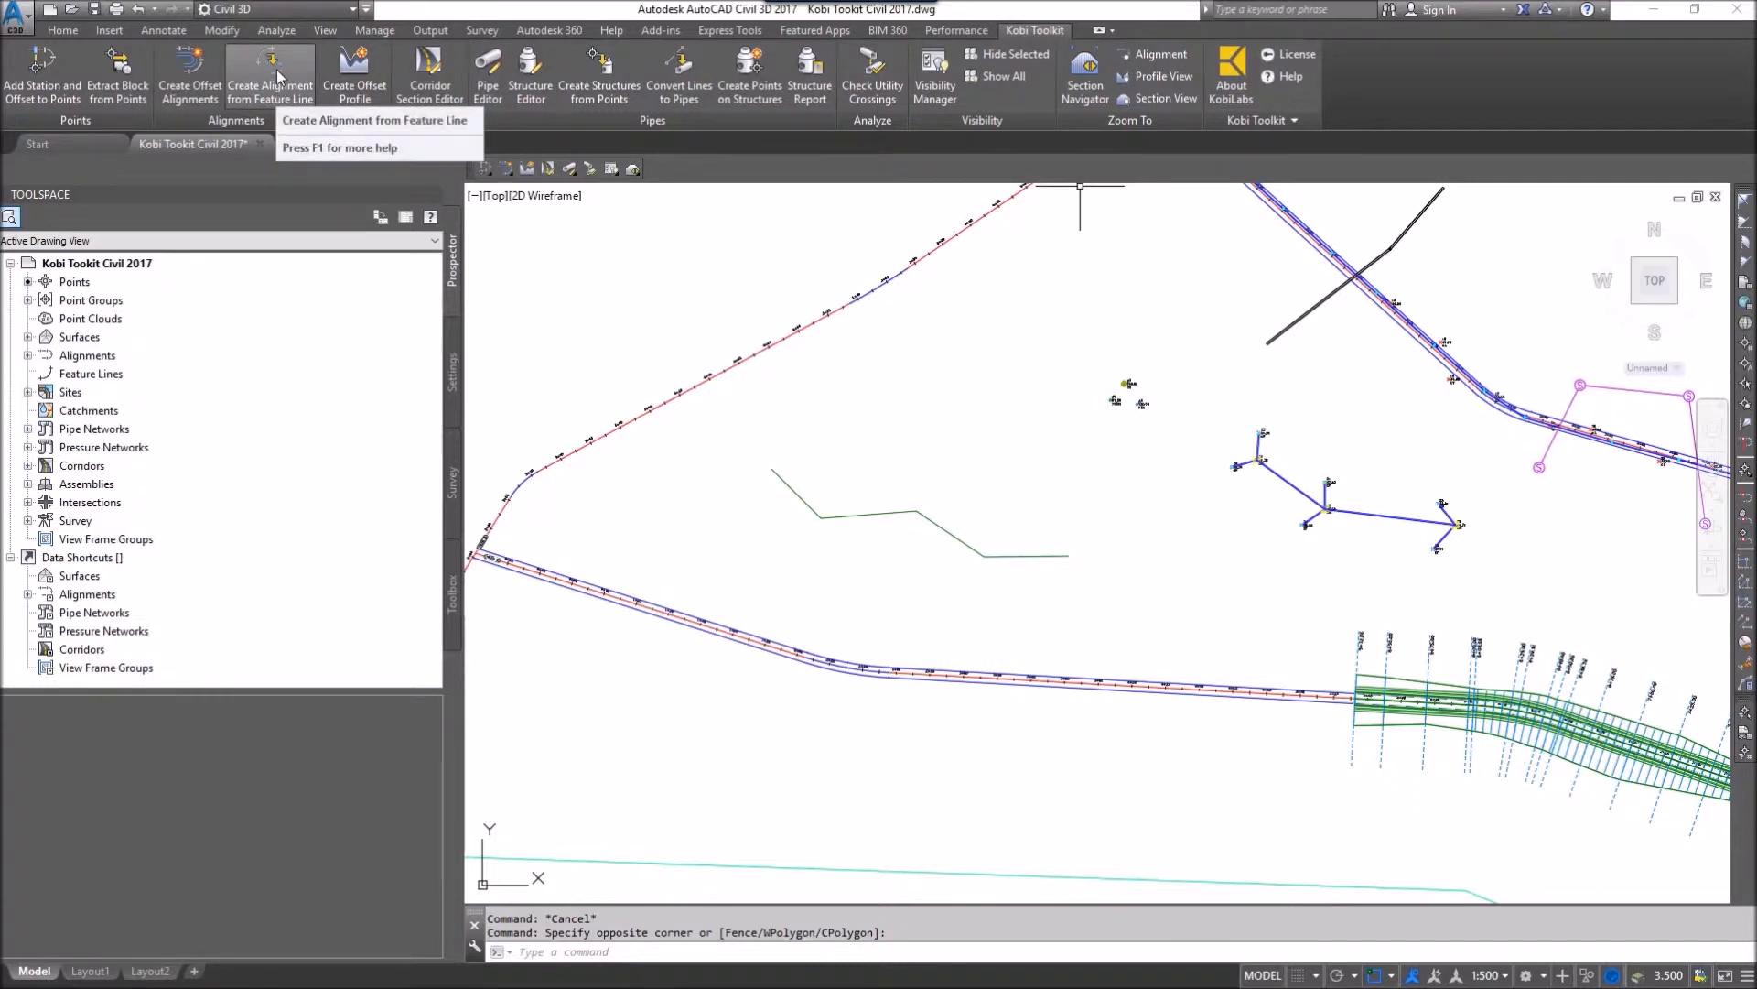
Start Create Alignment from Feature Line and select the zigzag feature line as source
{"action": "left_click", "coordinate": [269, 73]}
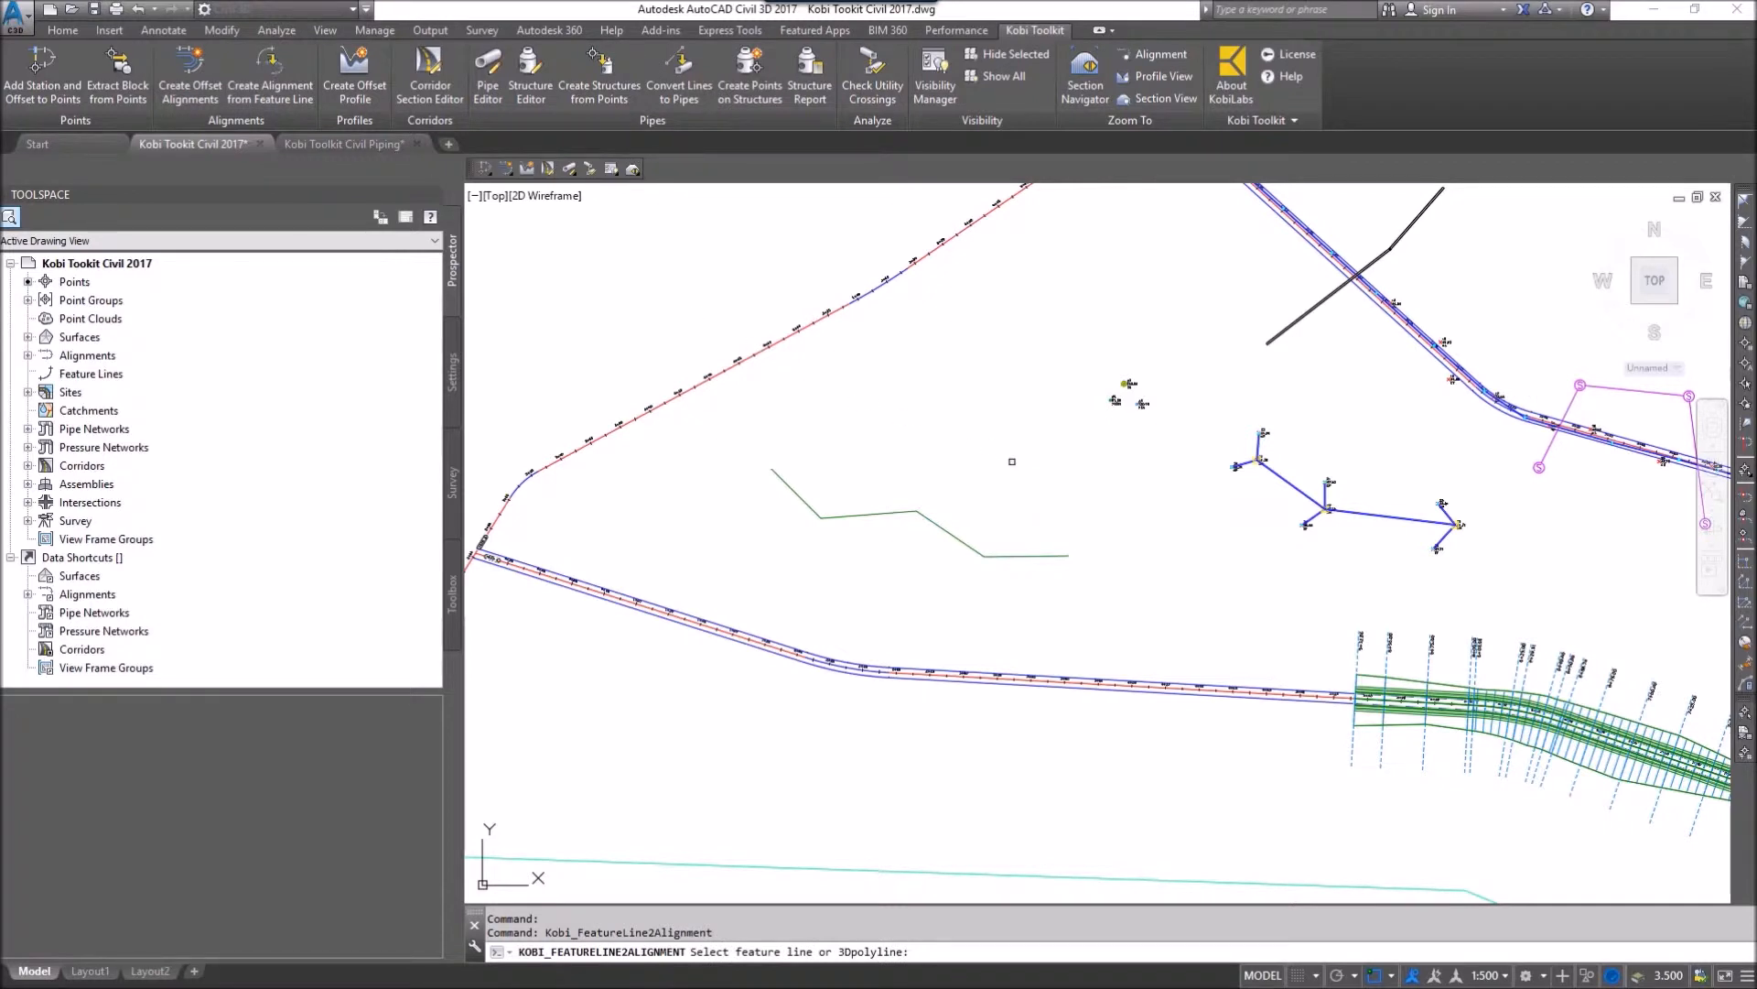
{"action": "mouse_move", "coordinate": [864, 483]}
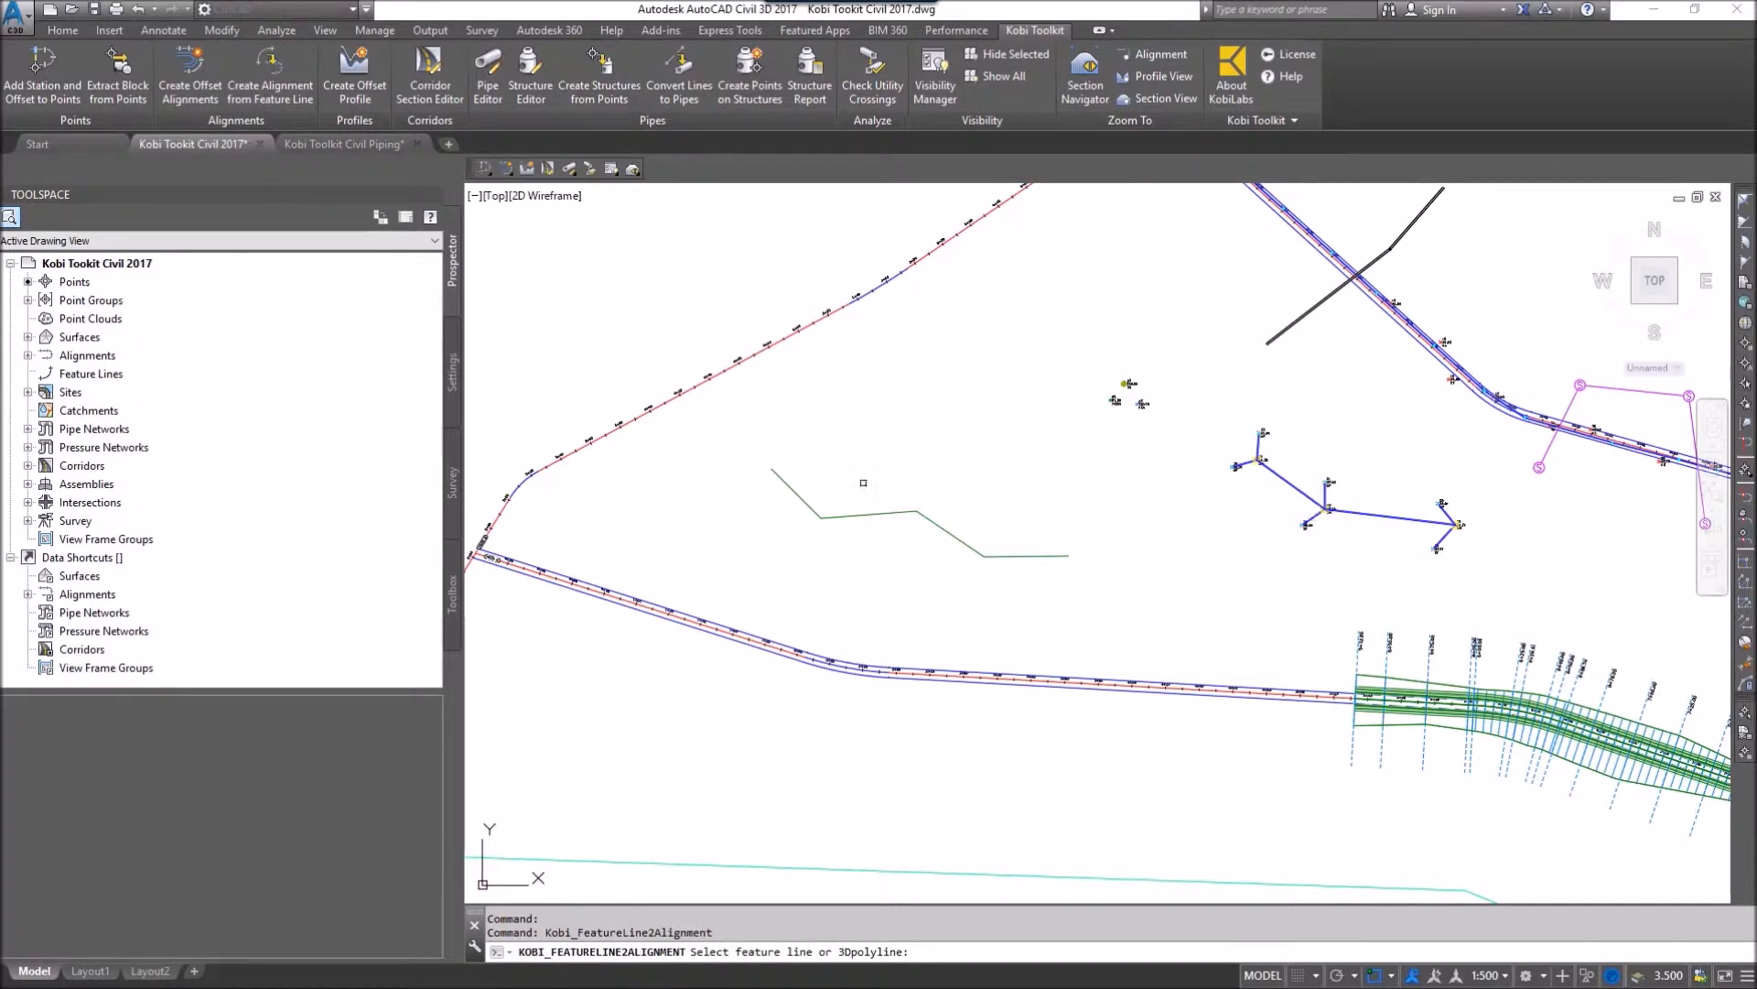
{"action": "mouse_move", "coordinate": [792, 512]}
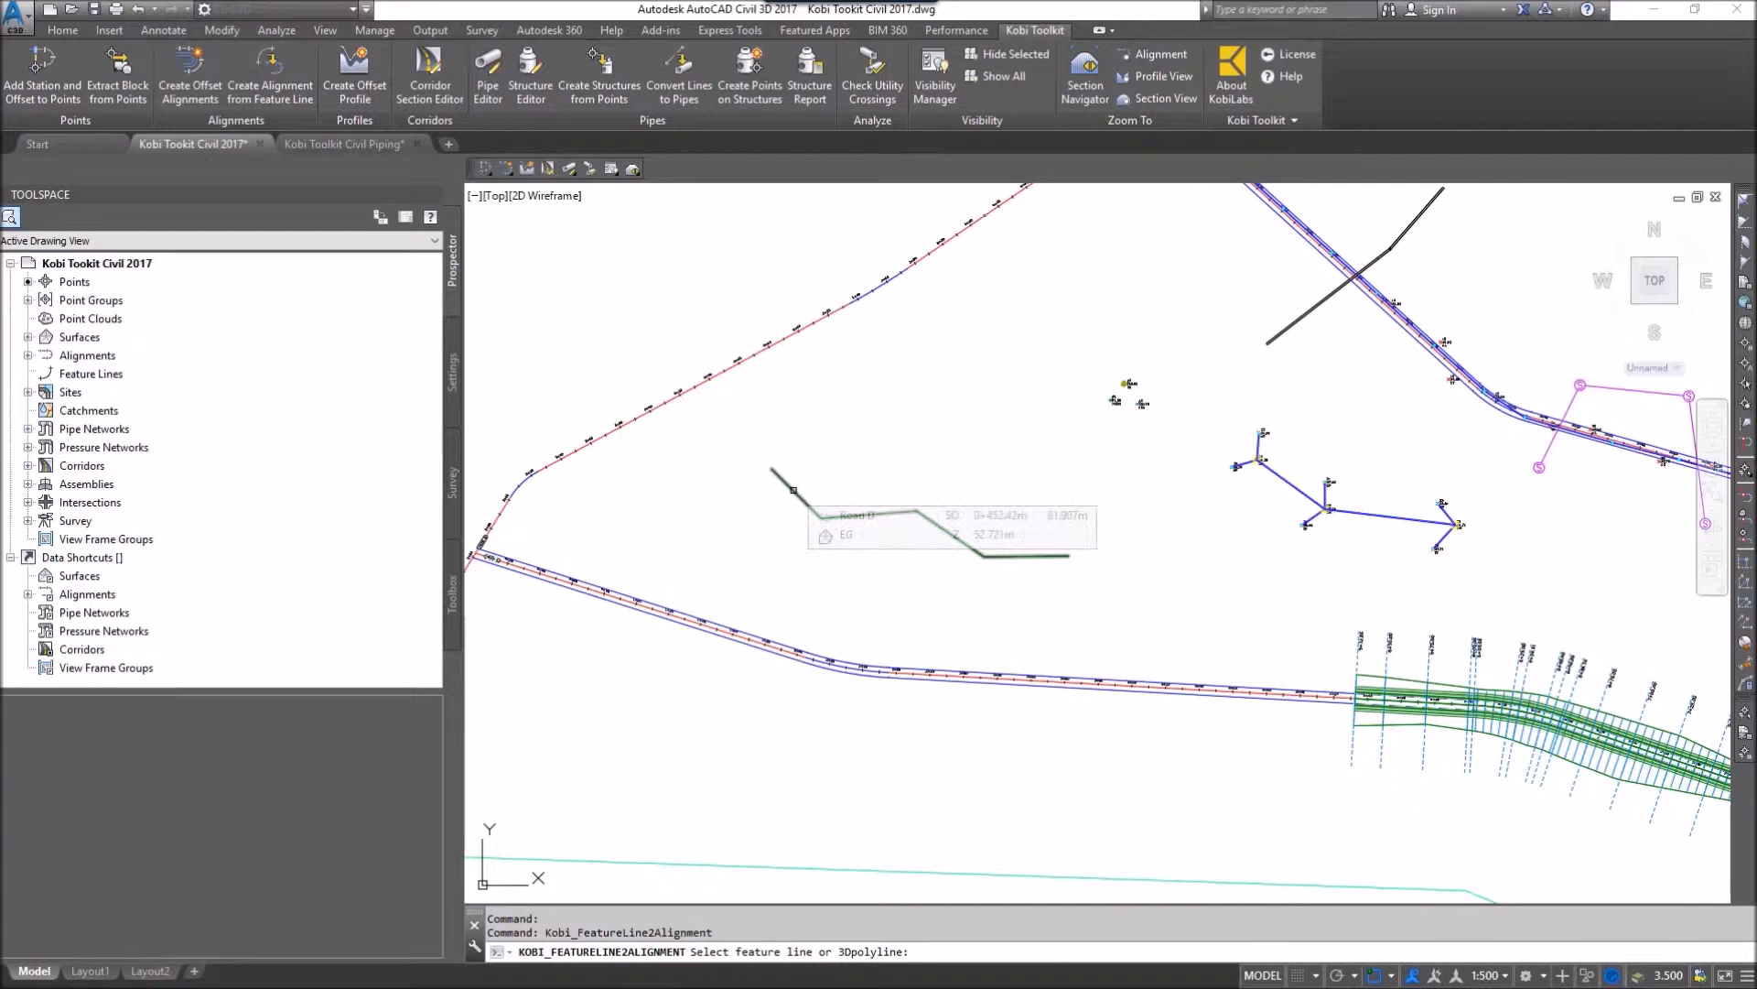
{"action": "left_click", "coordinate": [797, 489]}
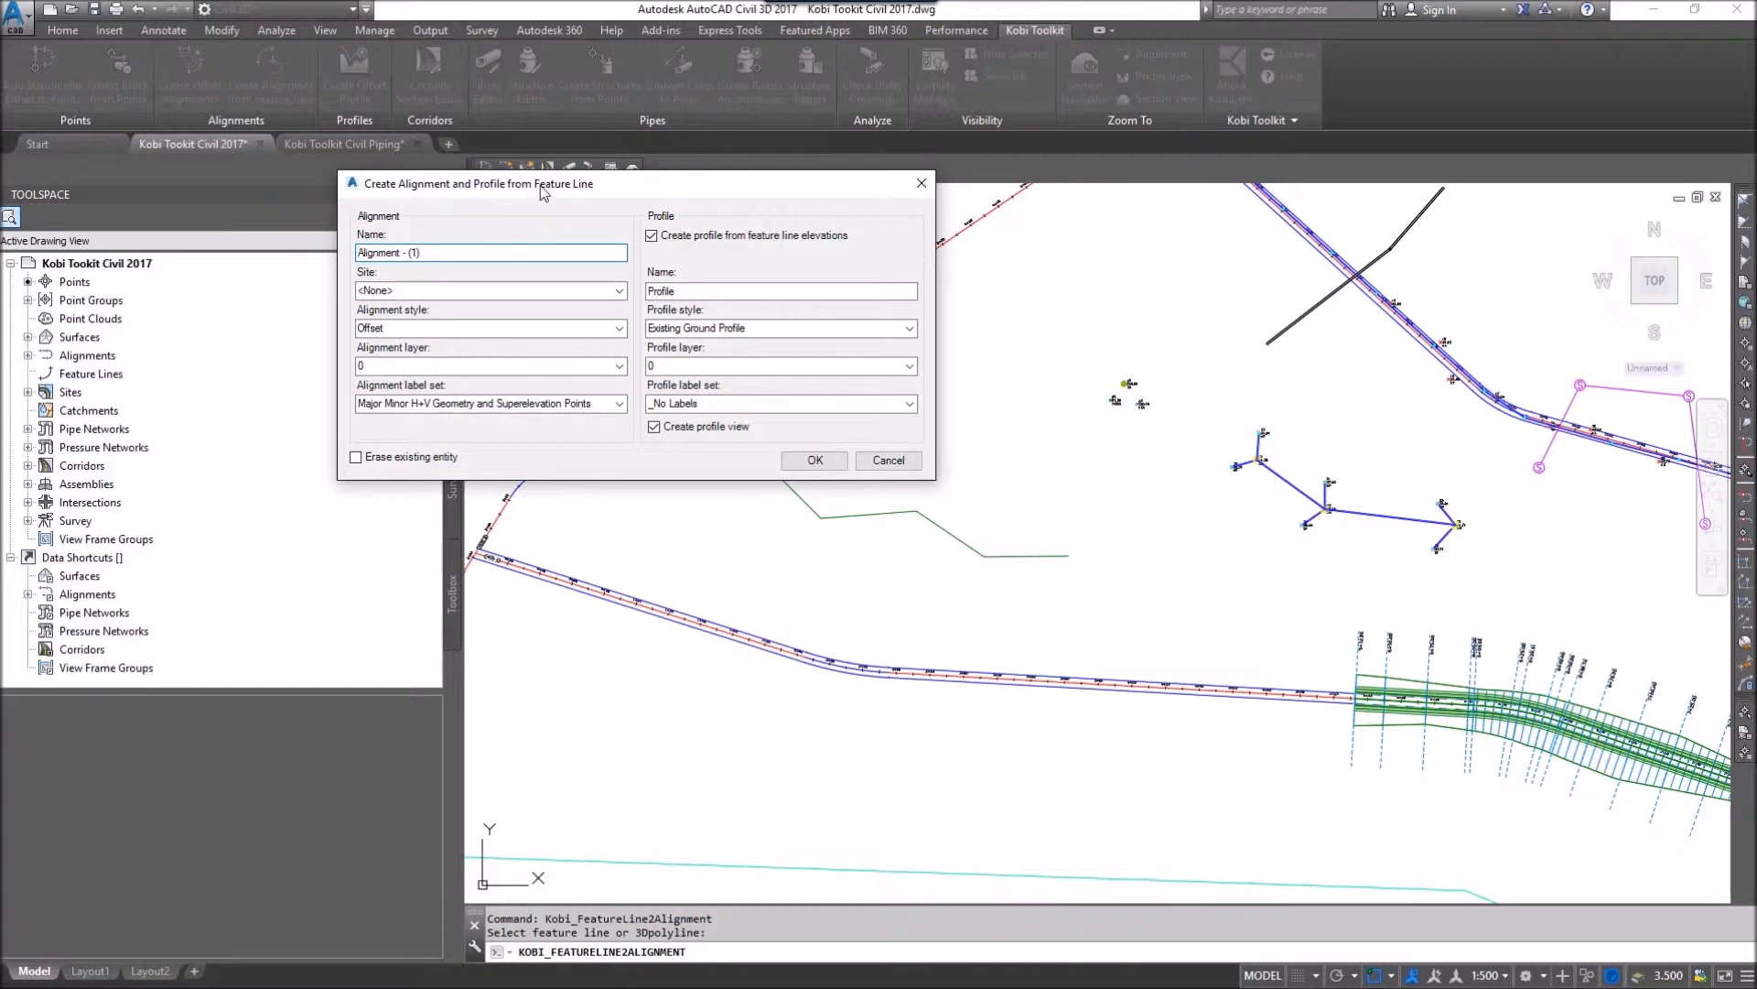
Name the new alignment 'Kobi'
{"action": "left_click", "coordinate": [491, 252]}
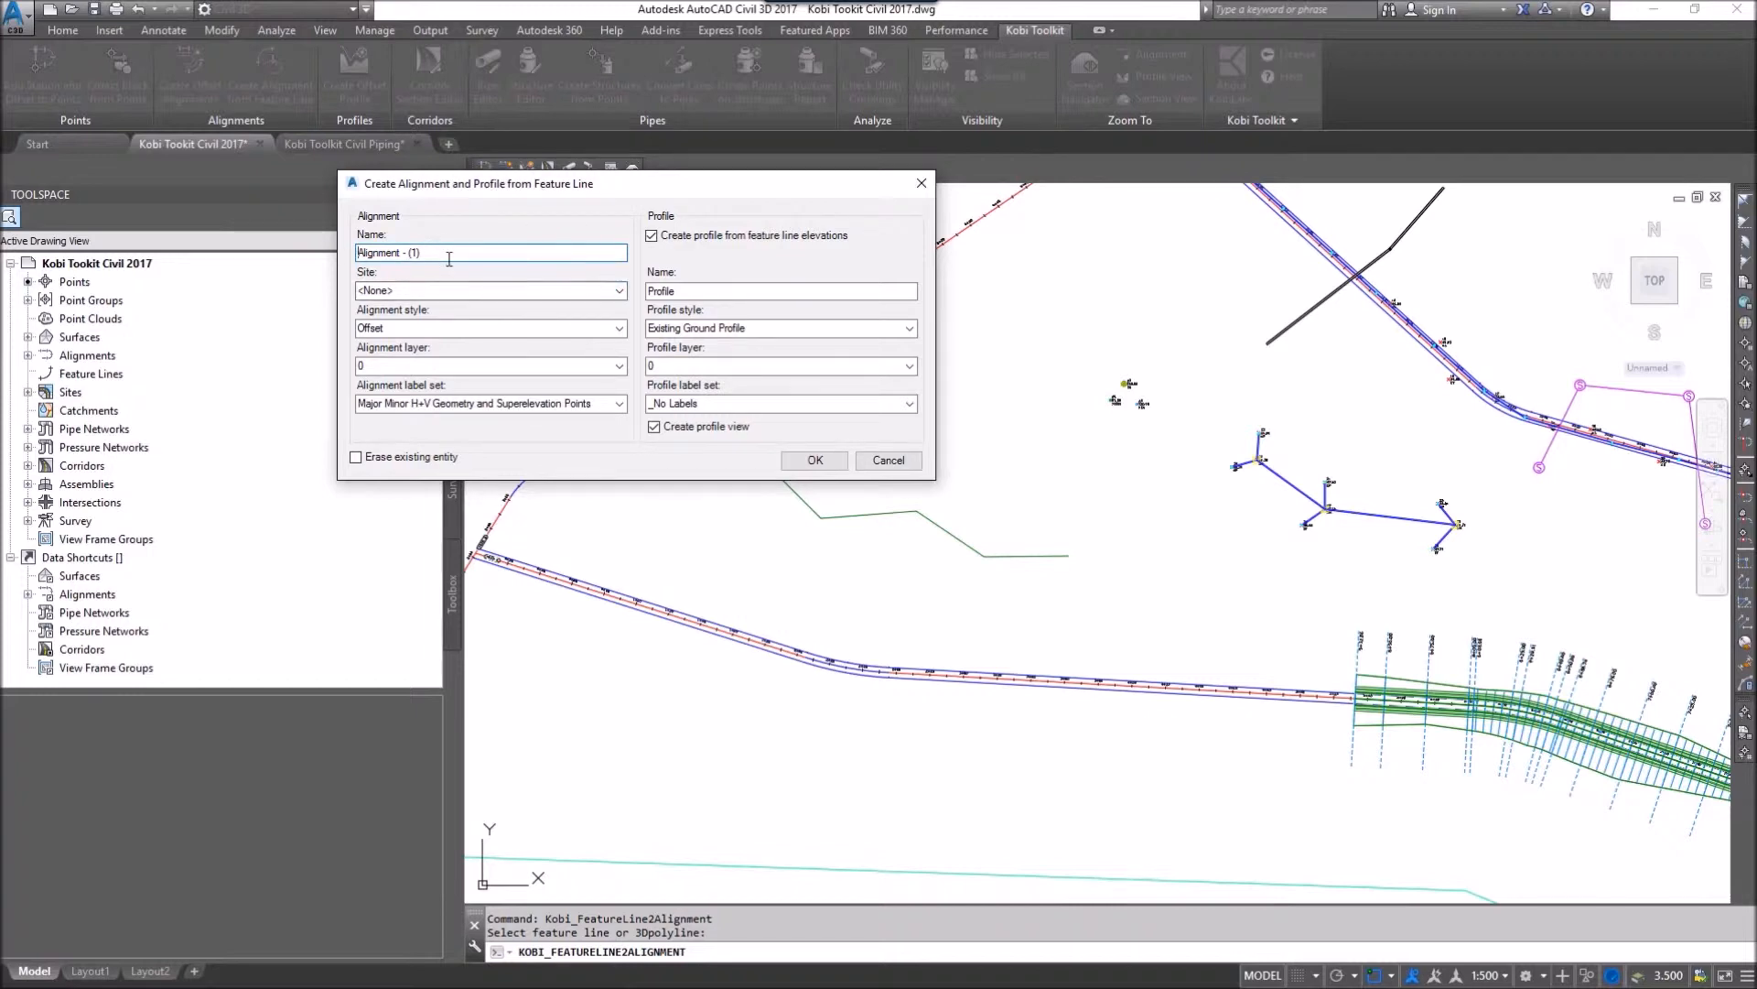
{"action": "type", "text": "K"}
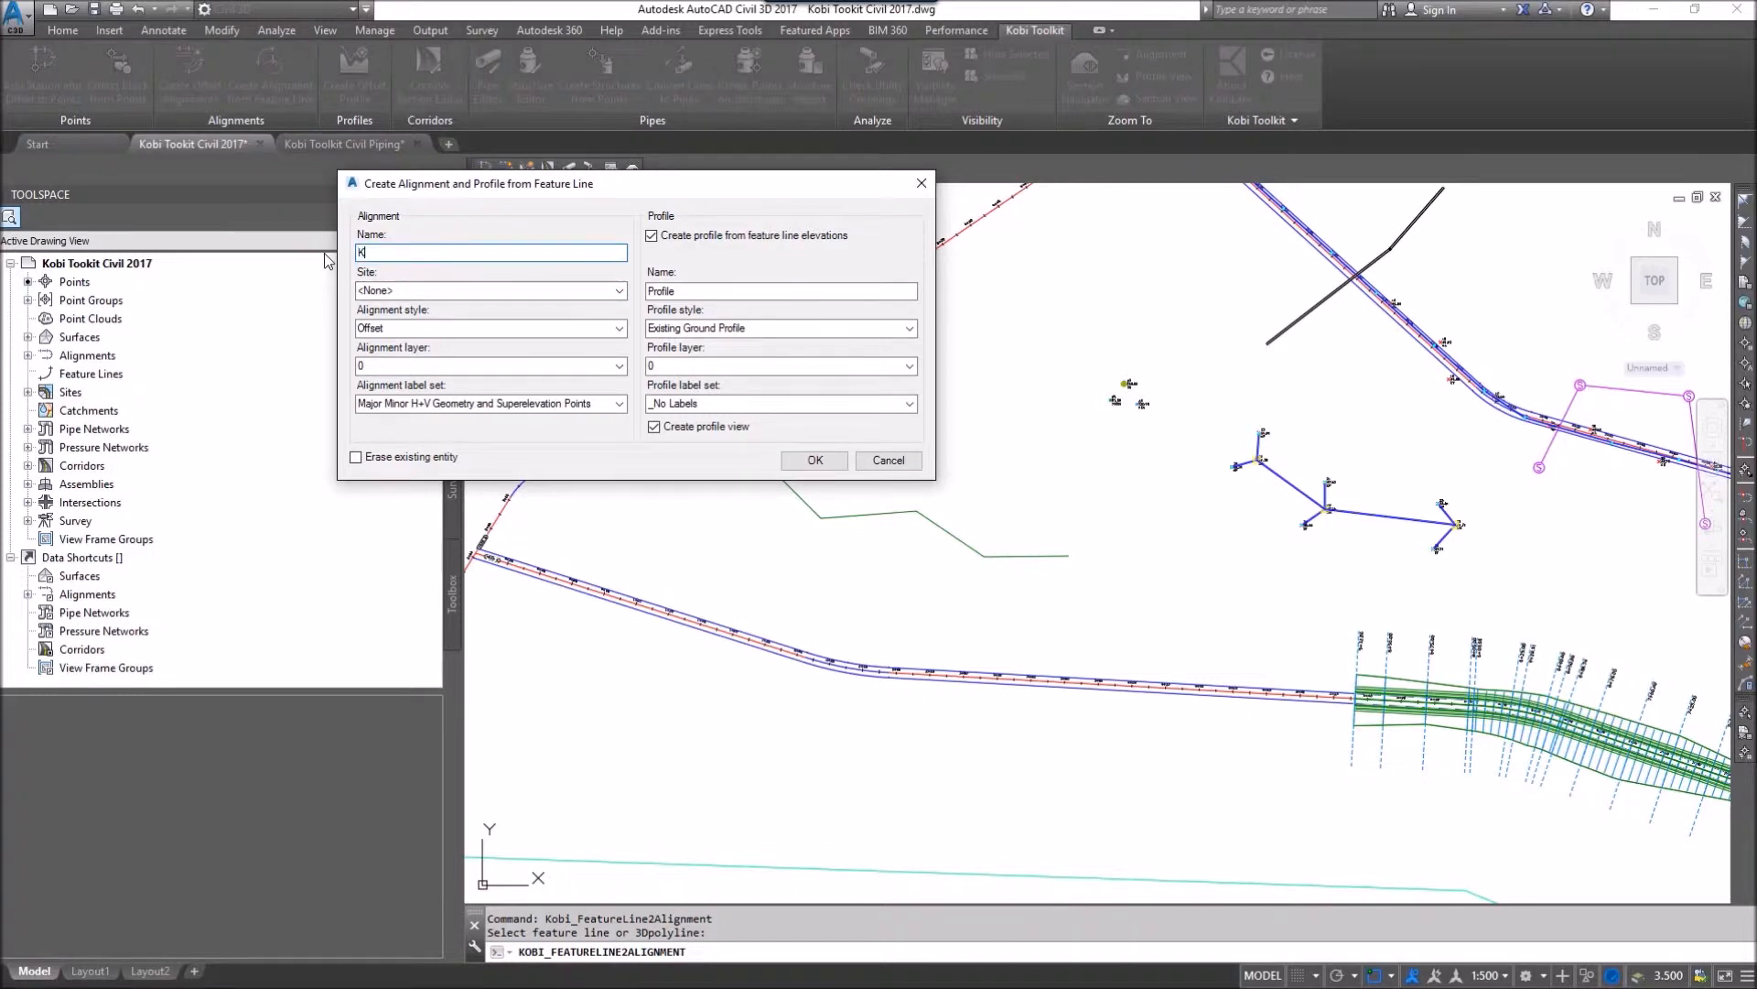
{"action": "type", "text": "obi"}
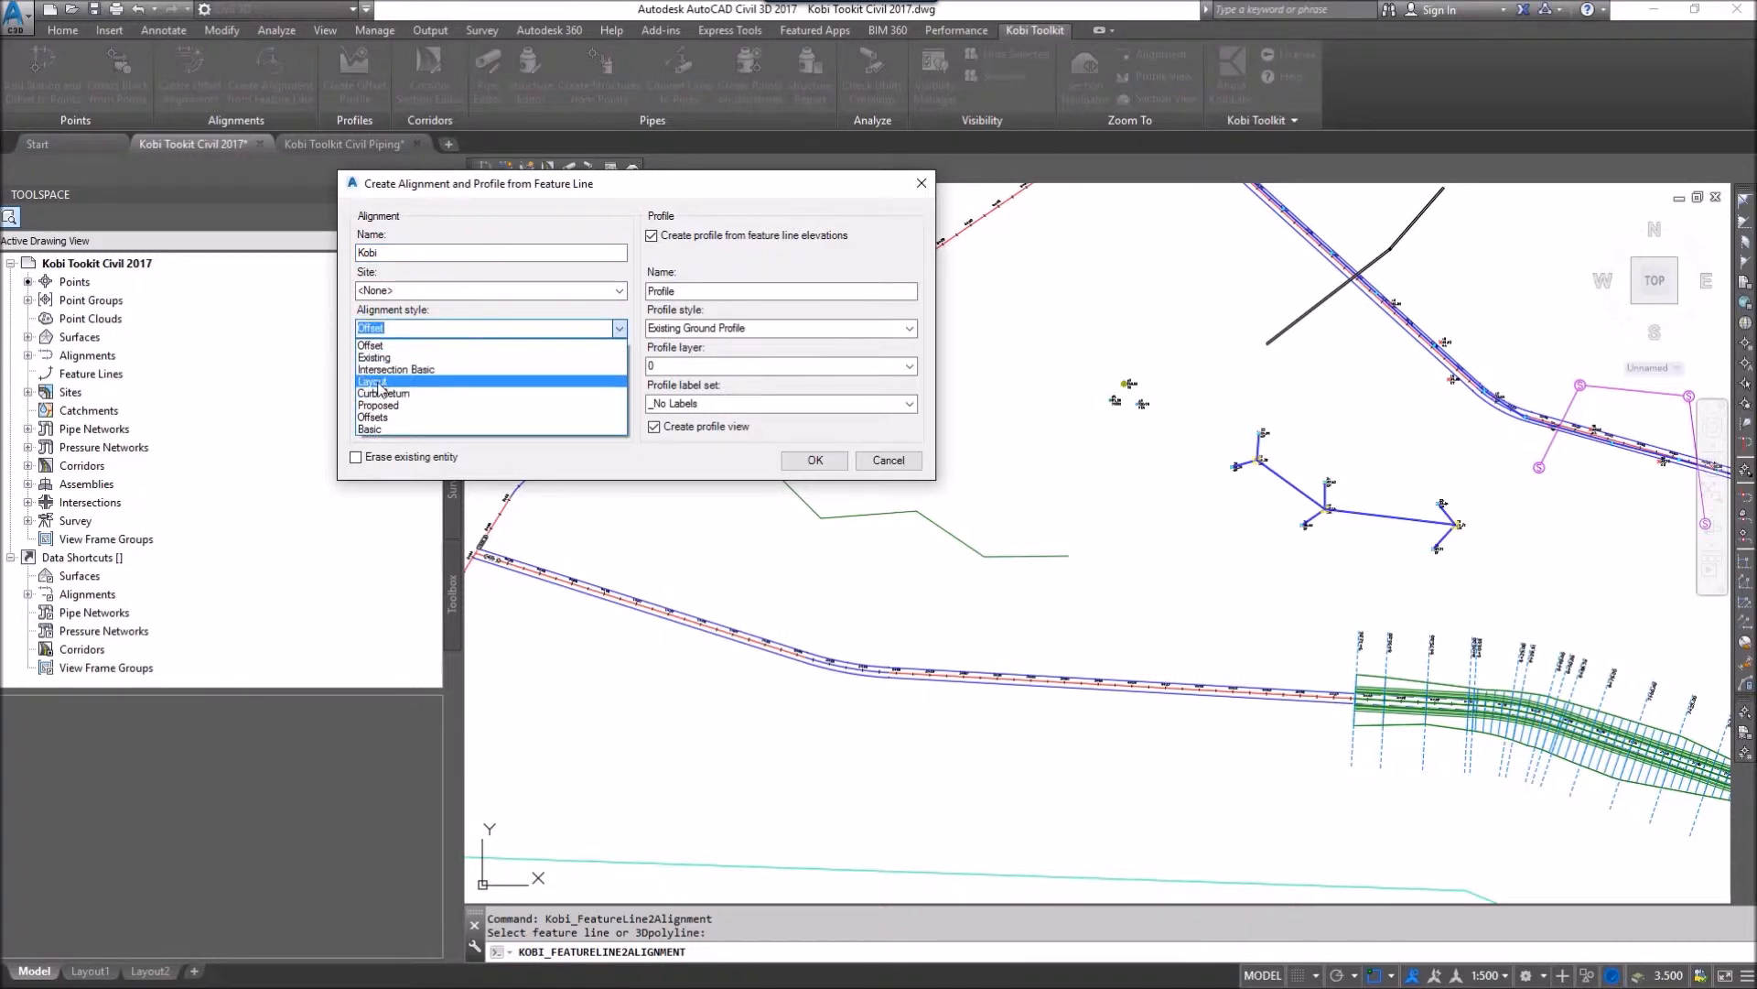
Give the alignment Layout style, A-BLDG layer and All Labels label set
{"action": "left_click", "coordinate": [374, 381]}
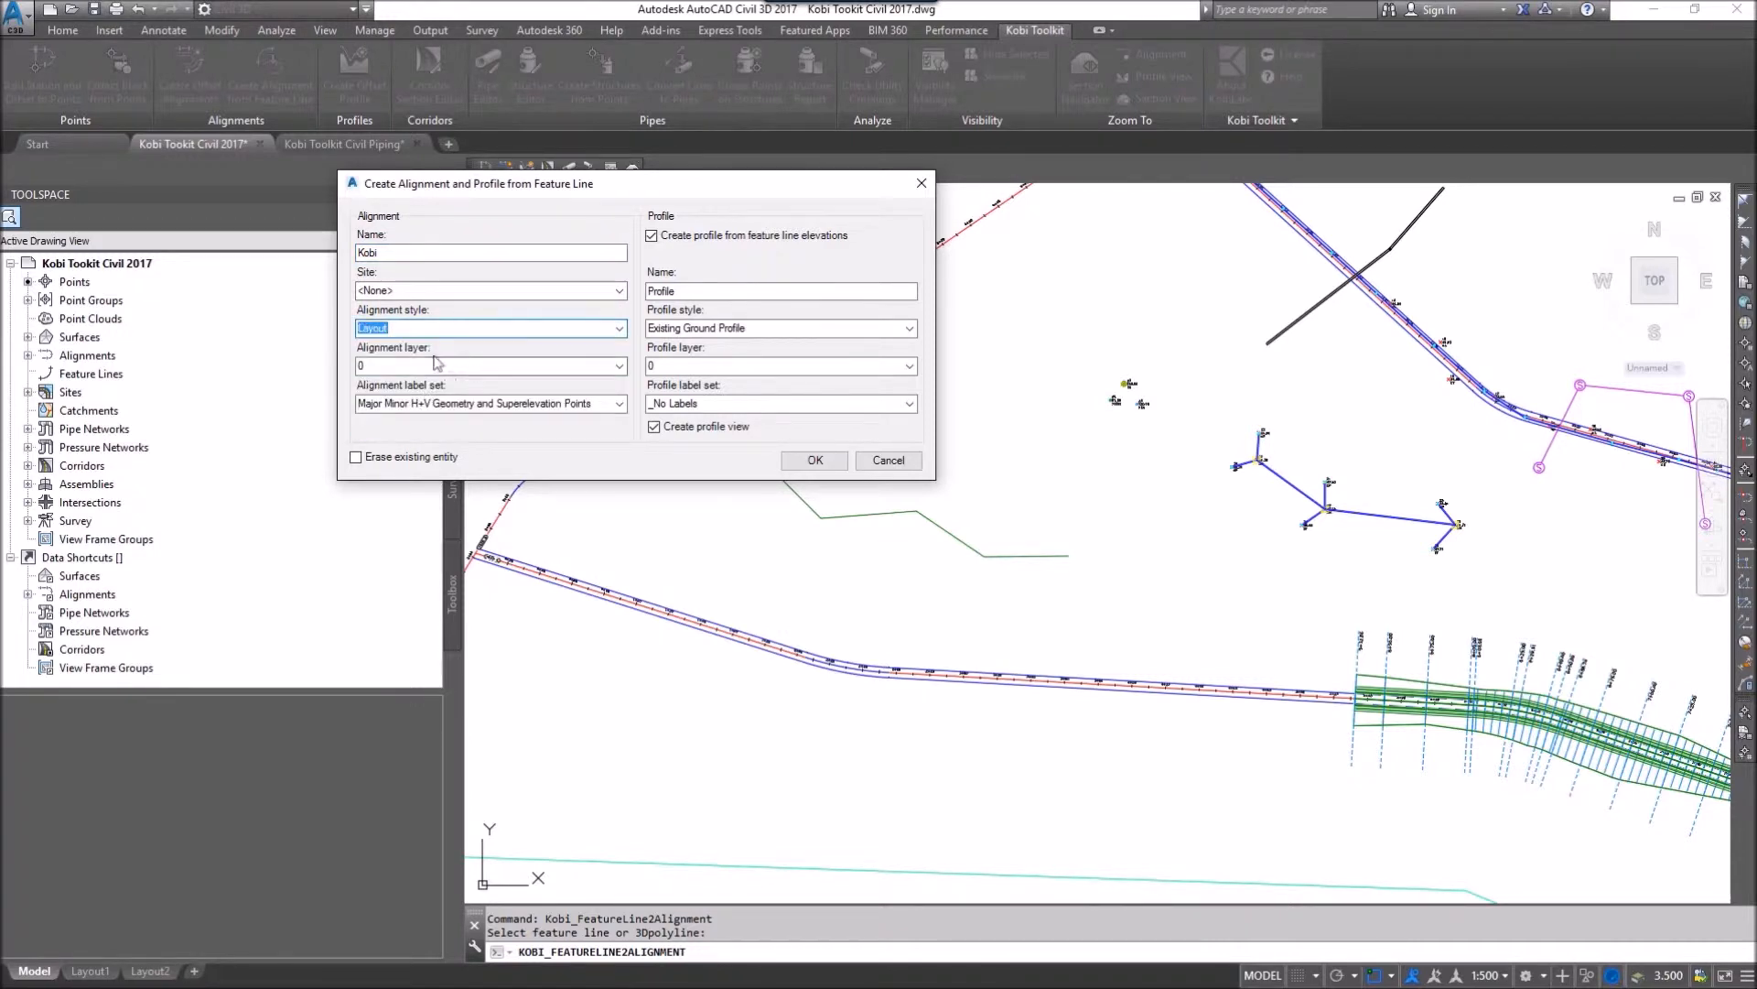
{"action": "left_click", "coordinate": [618, 364]}
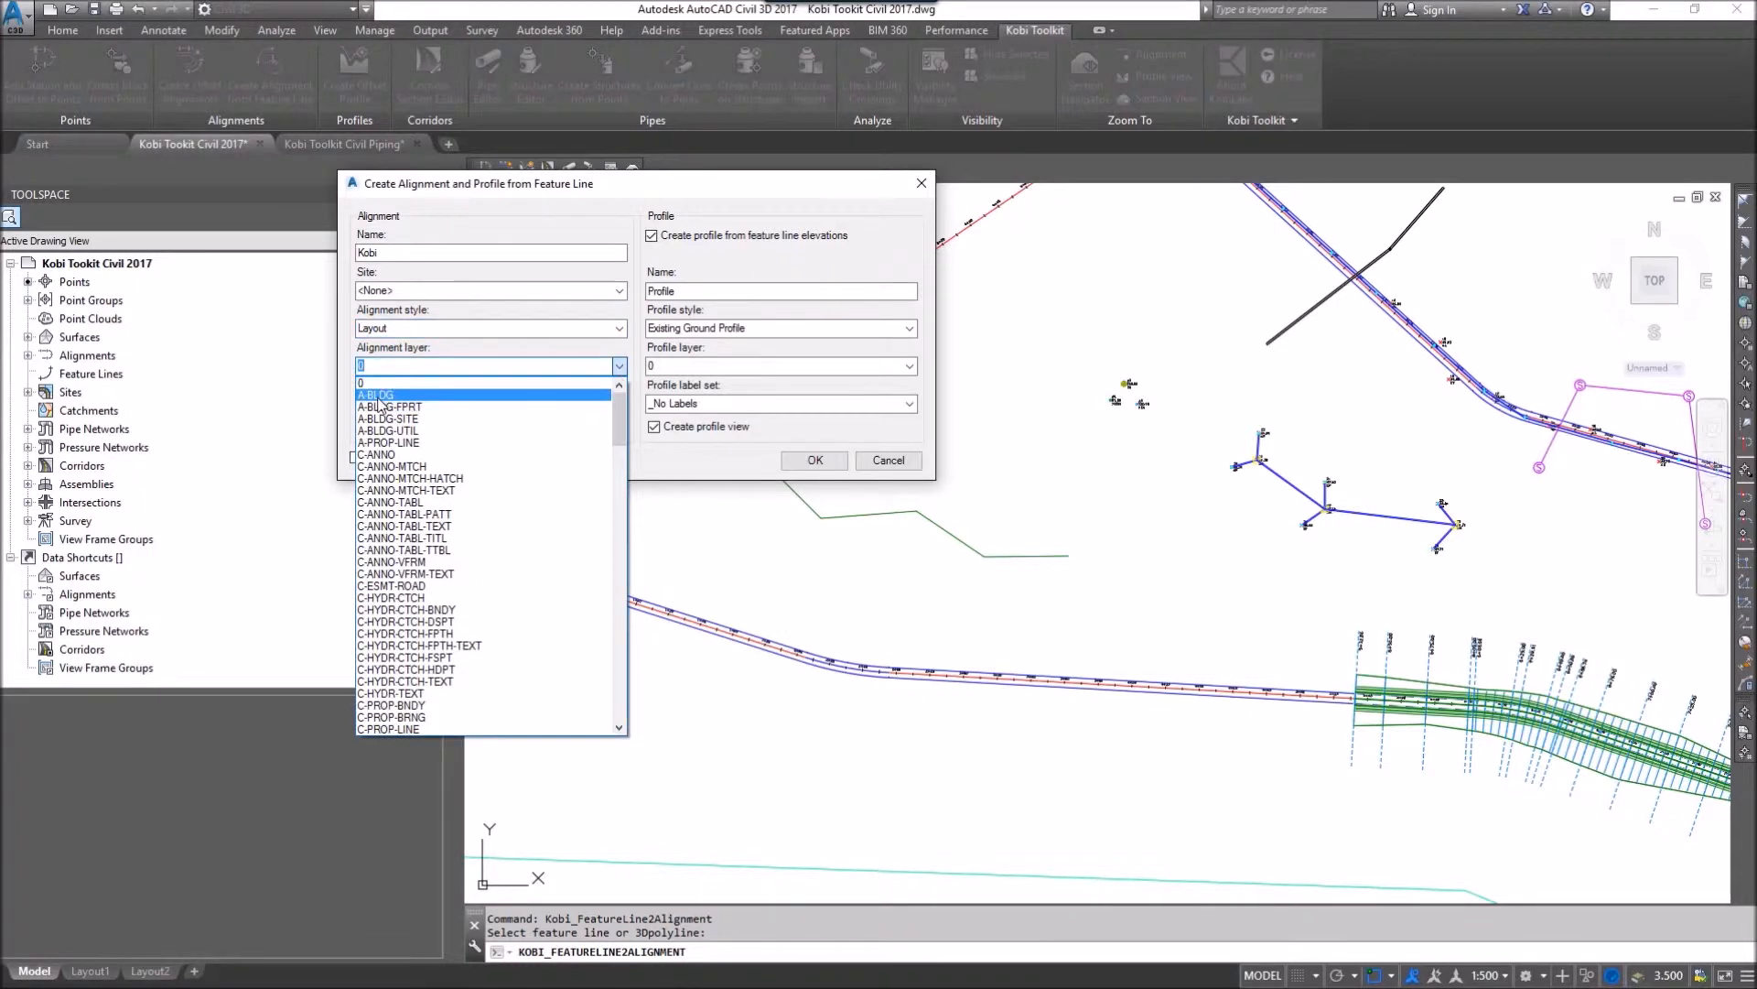
{"action": "left_click", "coordinate": [375, 396]}
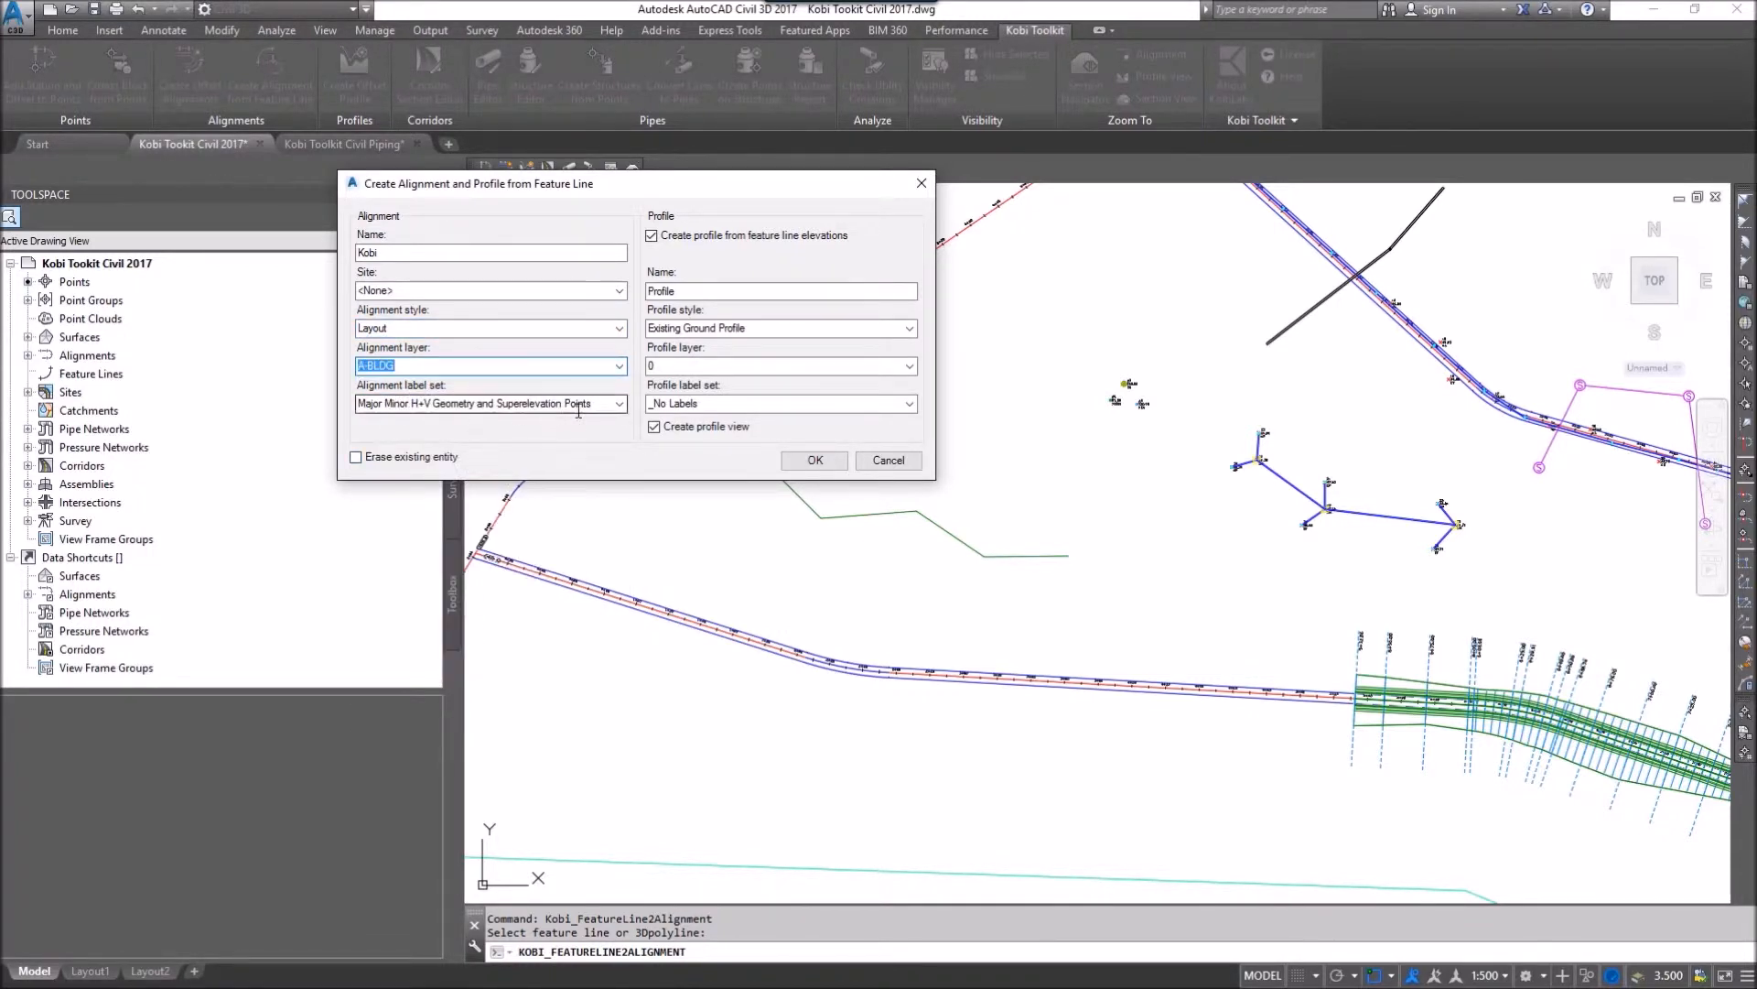
{"action": "left_click", "coordinate": [618, 403]}
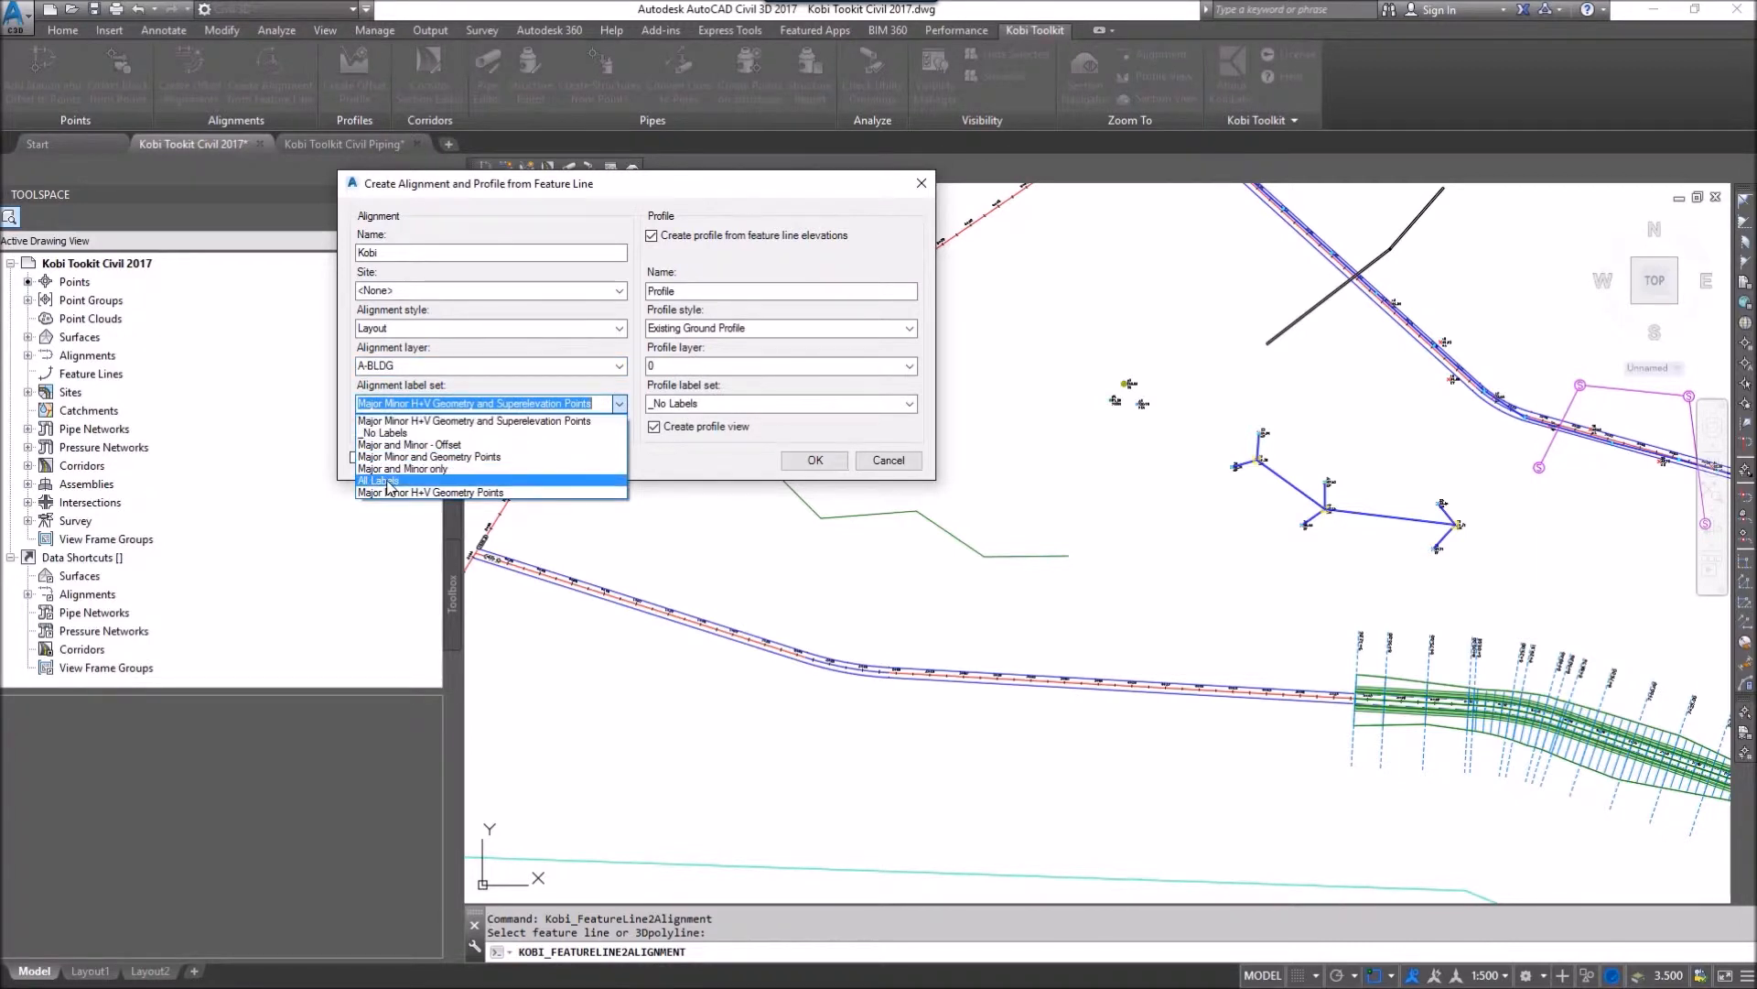
{"action": "left_click", "coordinate": [378, 480]}
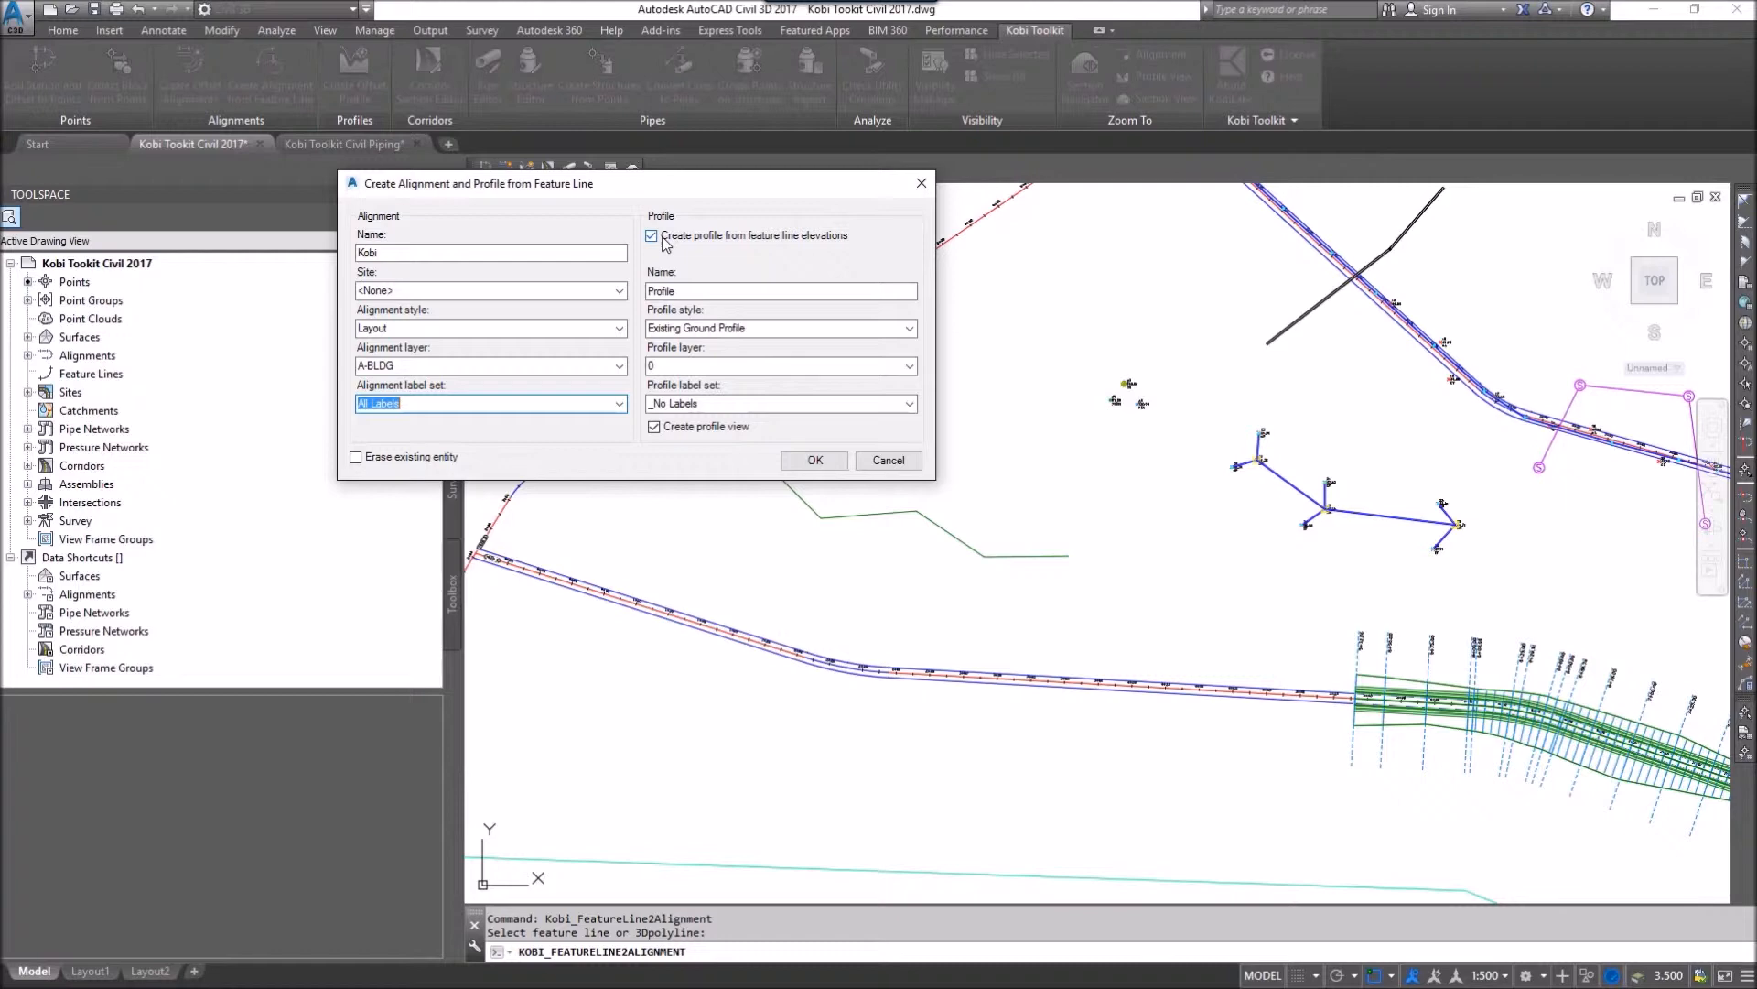
{"action": "mouse_move", "coordinate": [813, 246]}
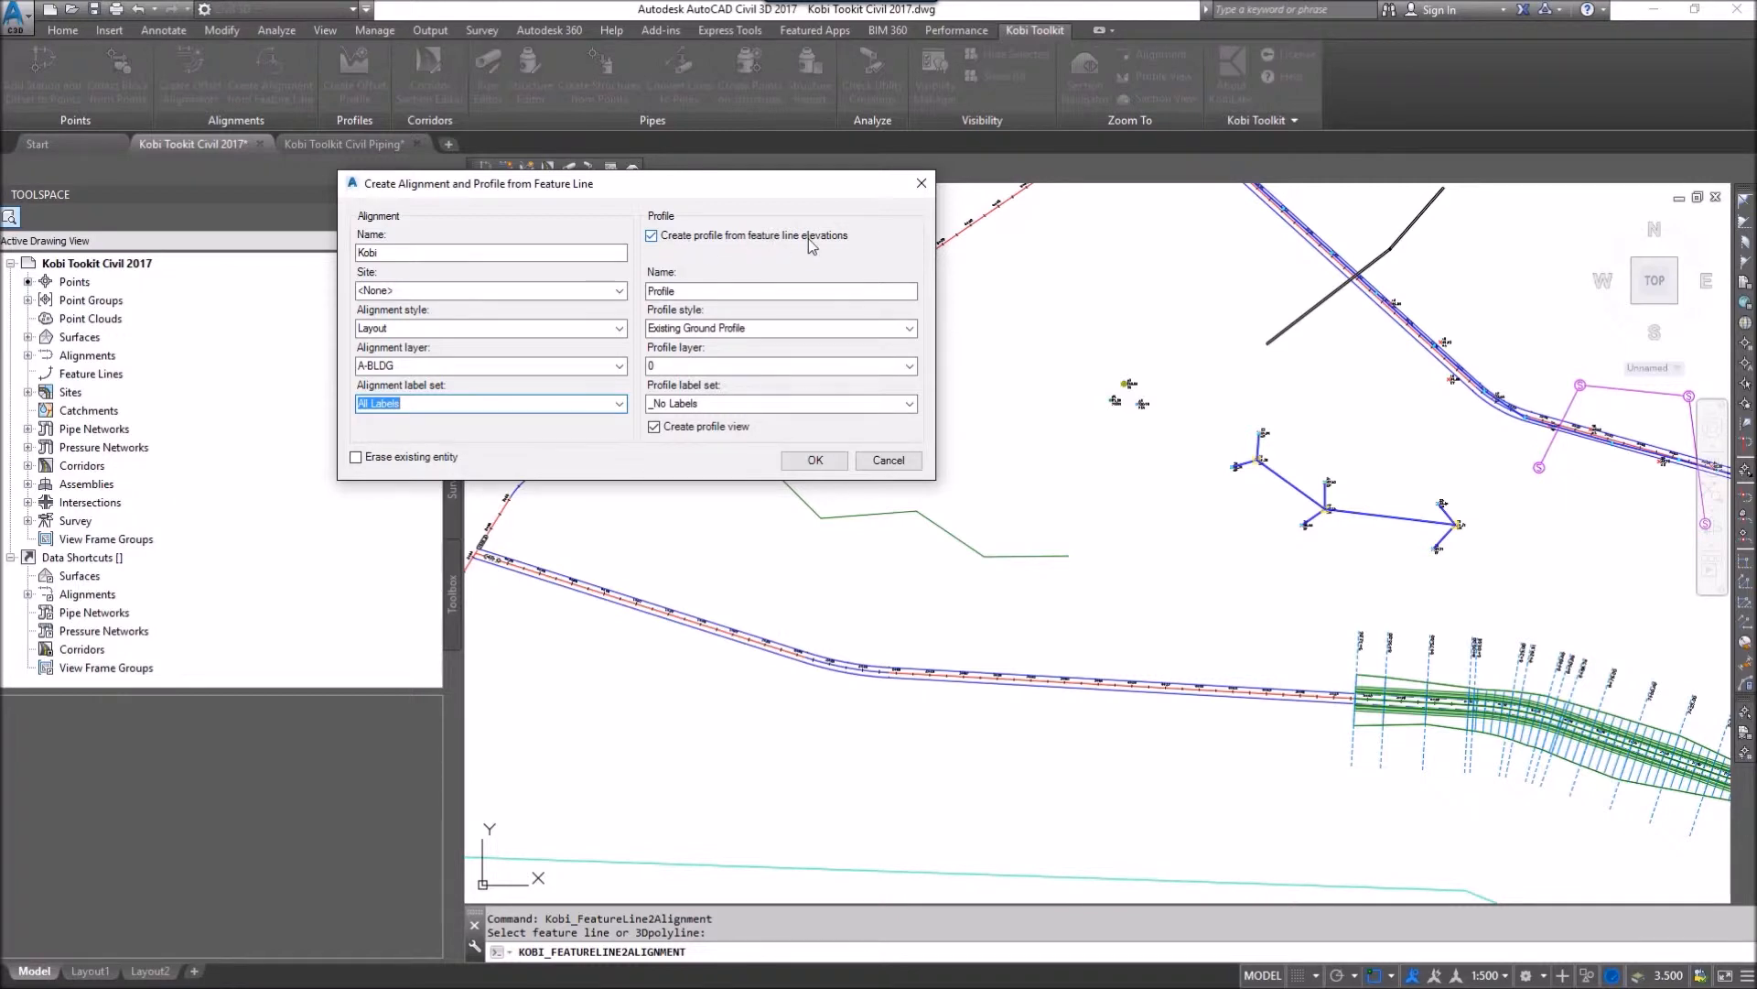
Name the profile 'FG' with Design Profile style
{"action": "left_click", "coordinate": [780, 291]}
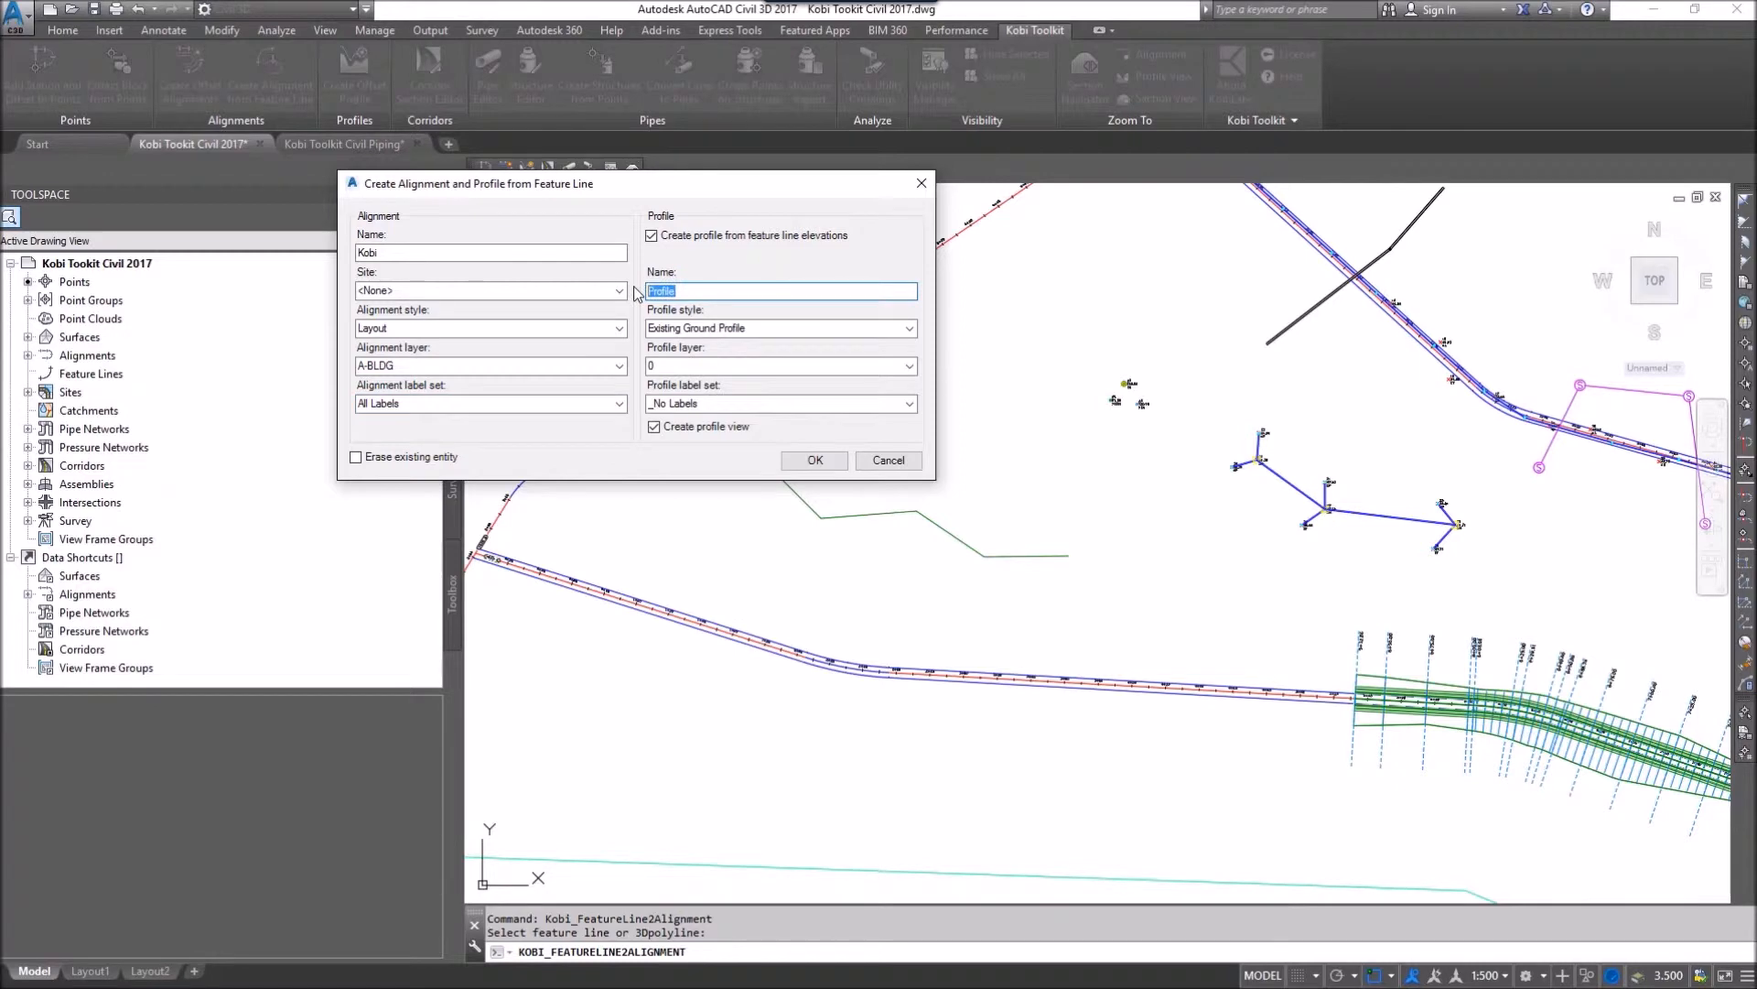
{"action": "type", "text": "FG"}
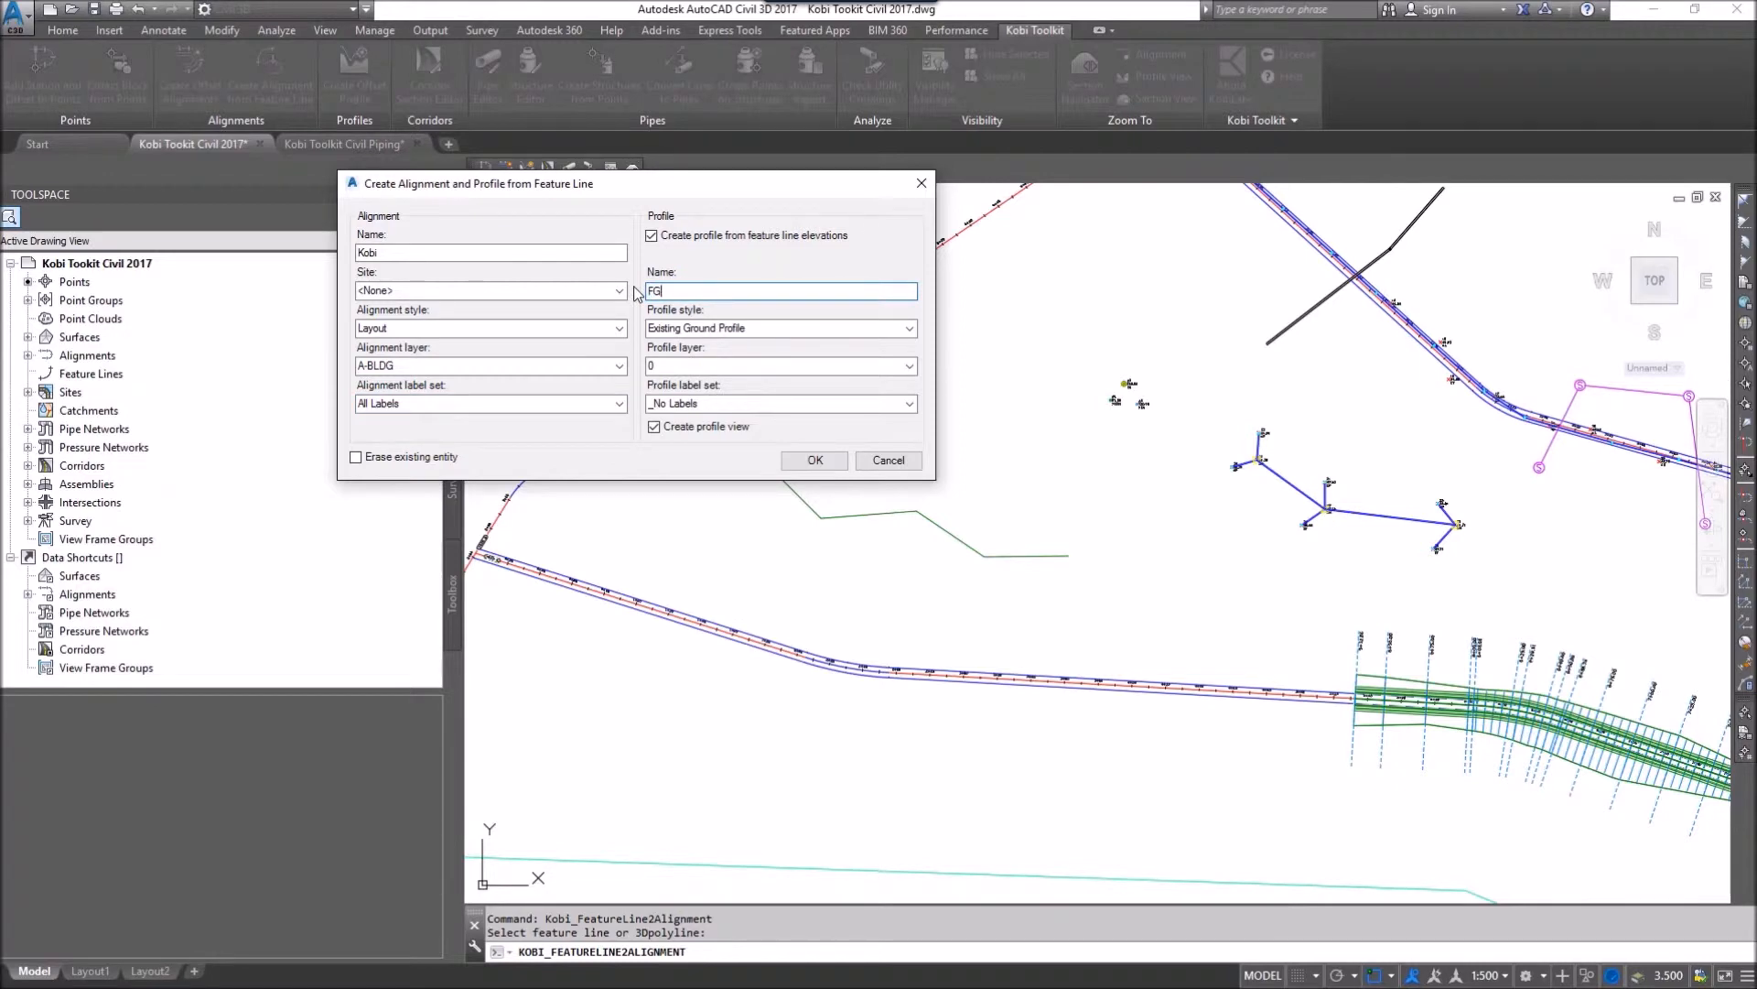
{"action": "left_click", "coordinate": [908, 328]}
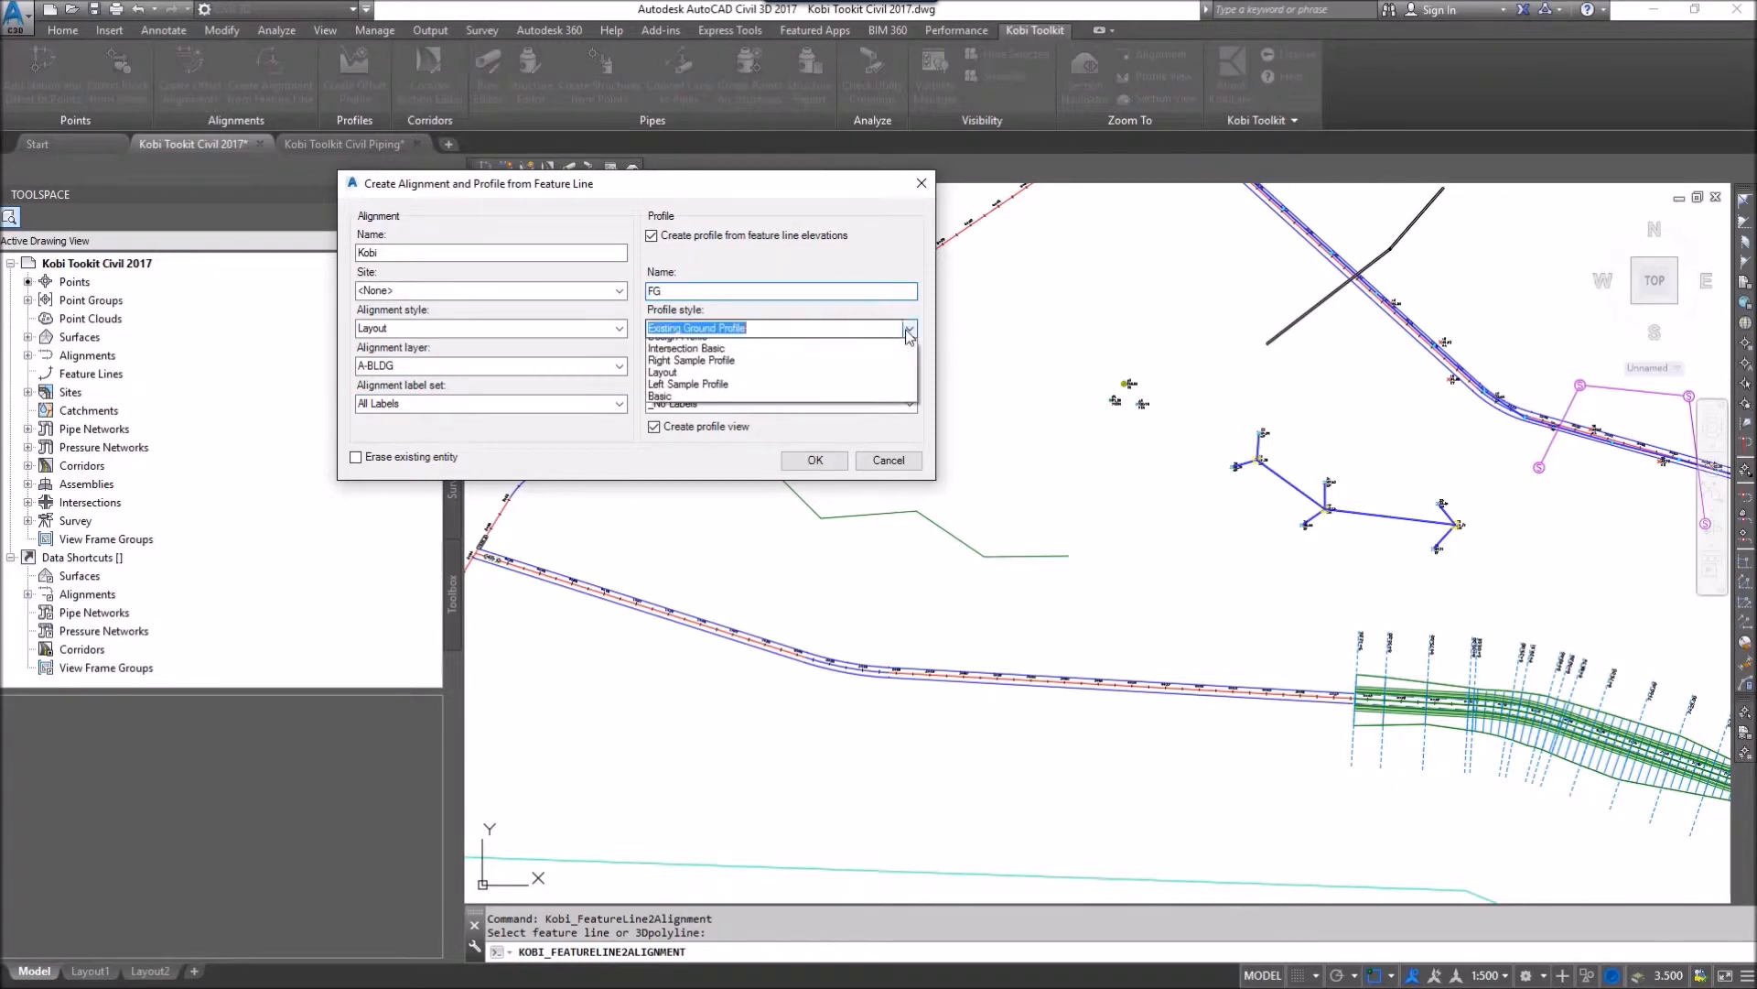
{"action": "left_click", "coordinate": [678, 337]}
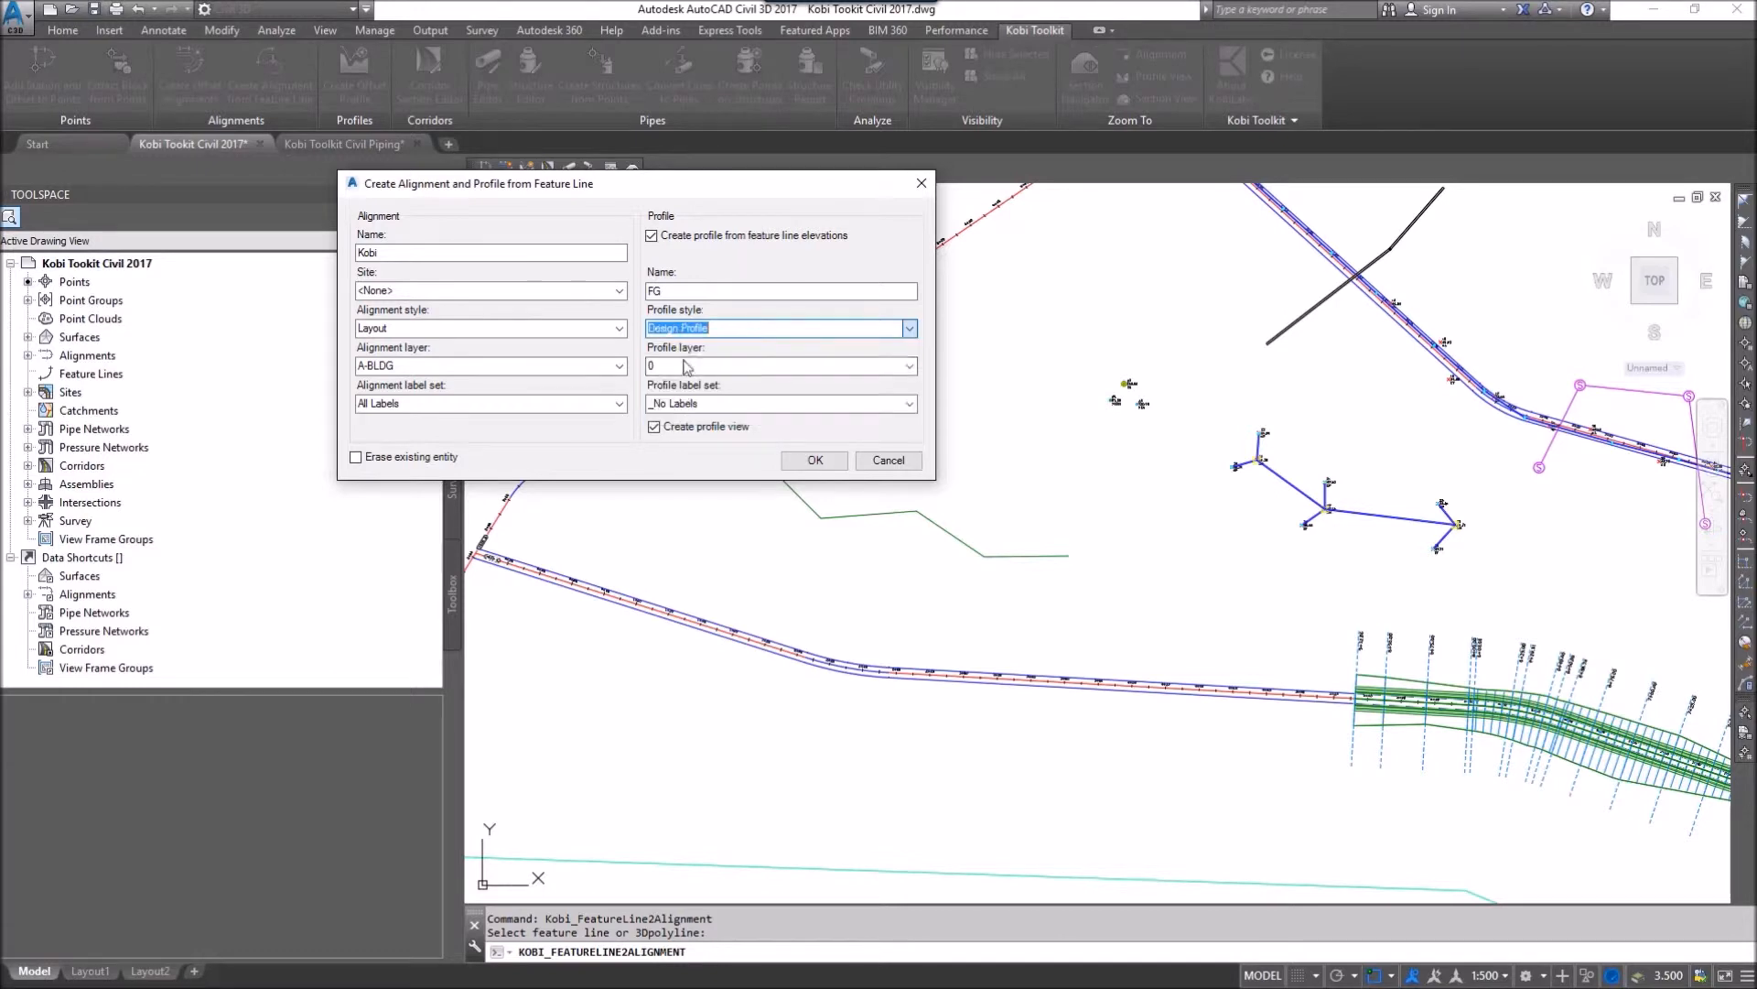
Give the profile the A-BLDG layer and Complete Label Set
{"action": "left_click", "coordinate": [908, 364]}
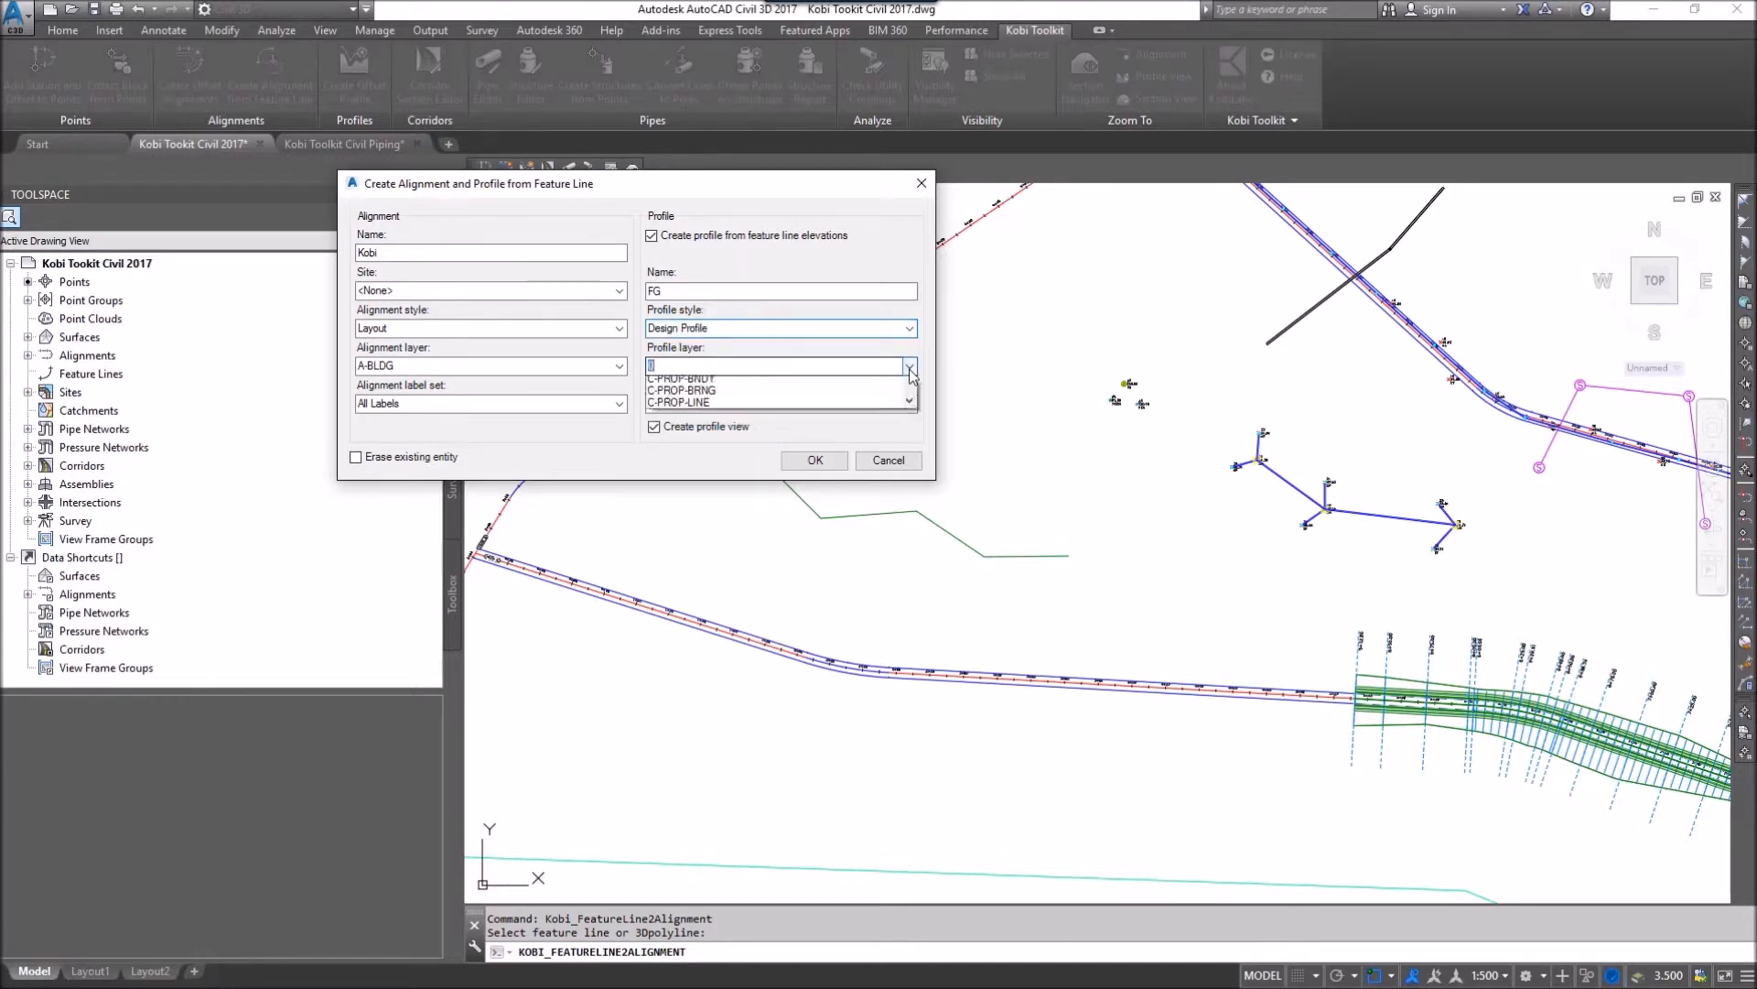
{"action": "left_click", "coordinate": [908, 366]}
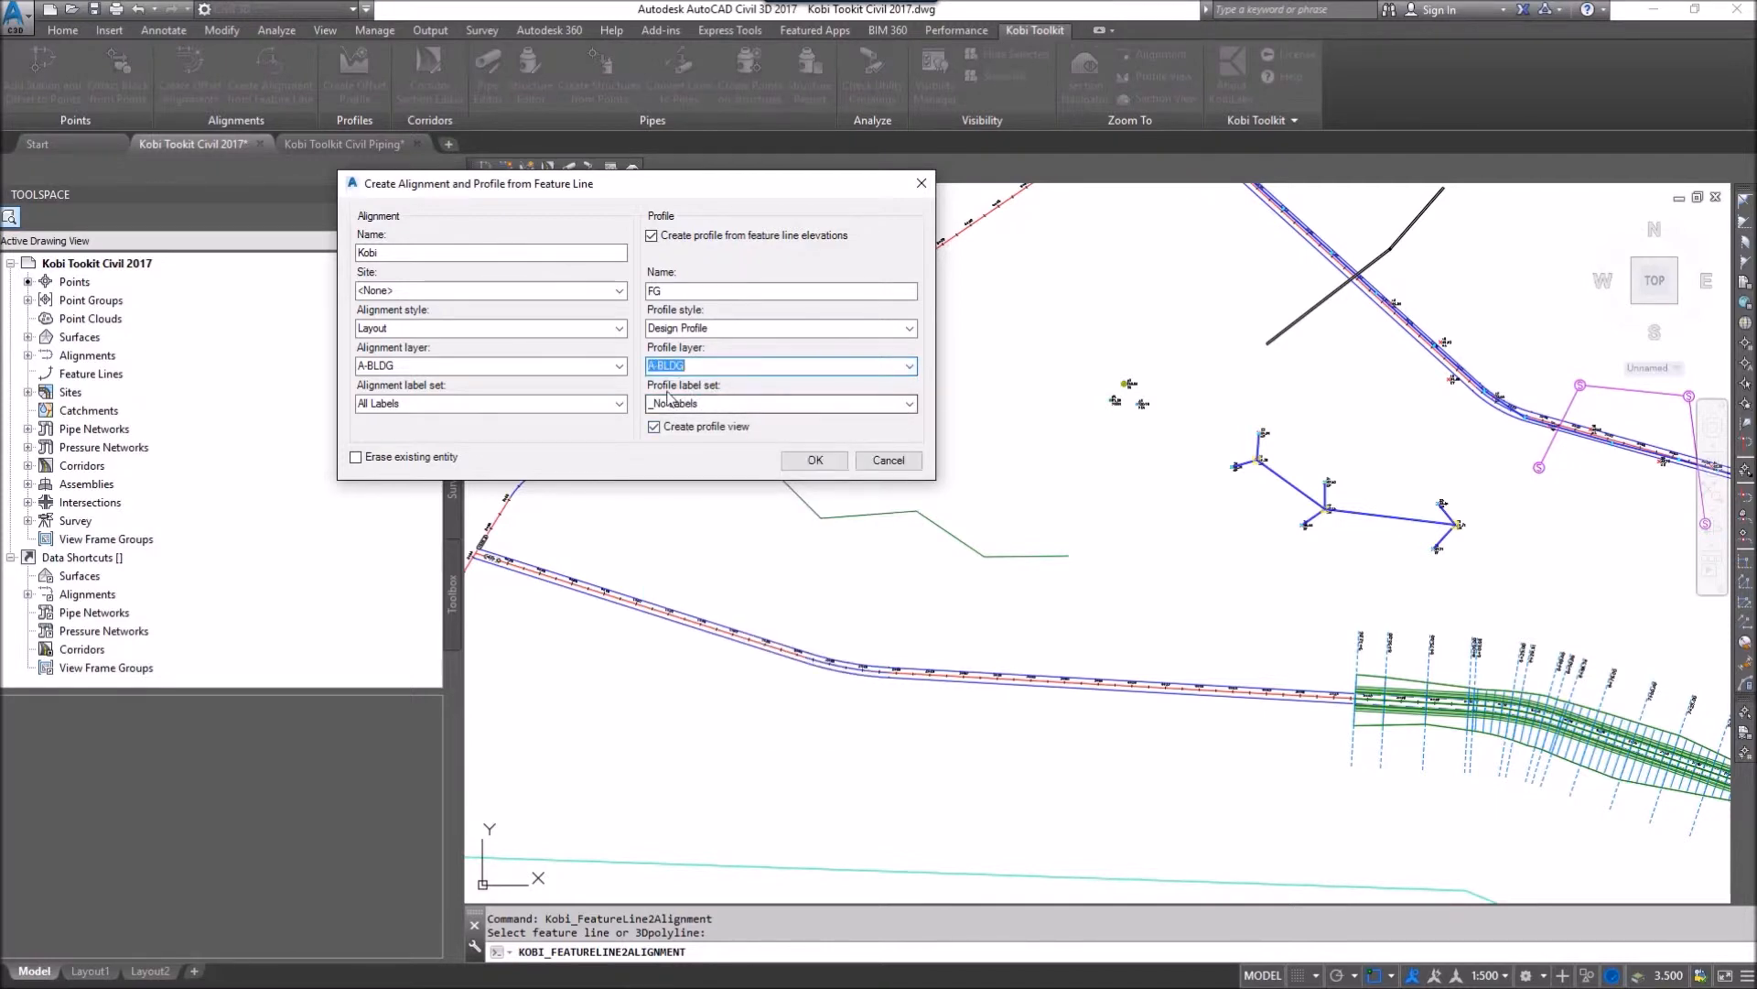
{"action": "left_click", "coordinate": [908, 403]}
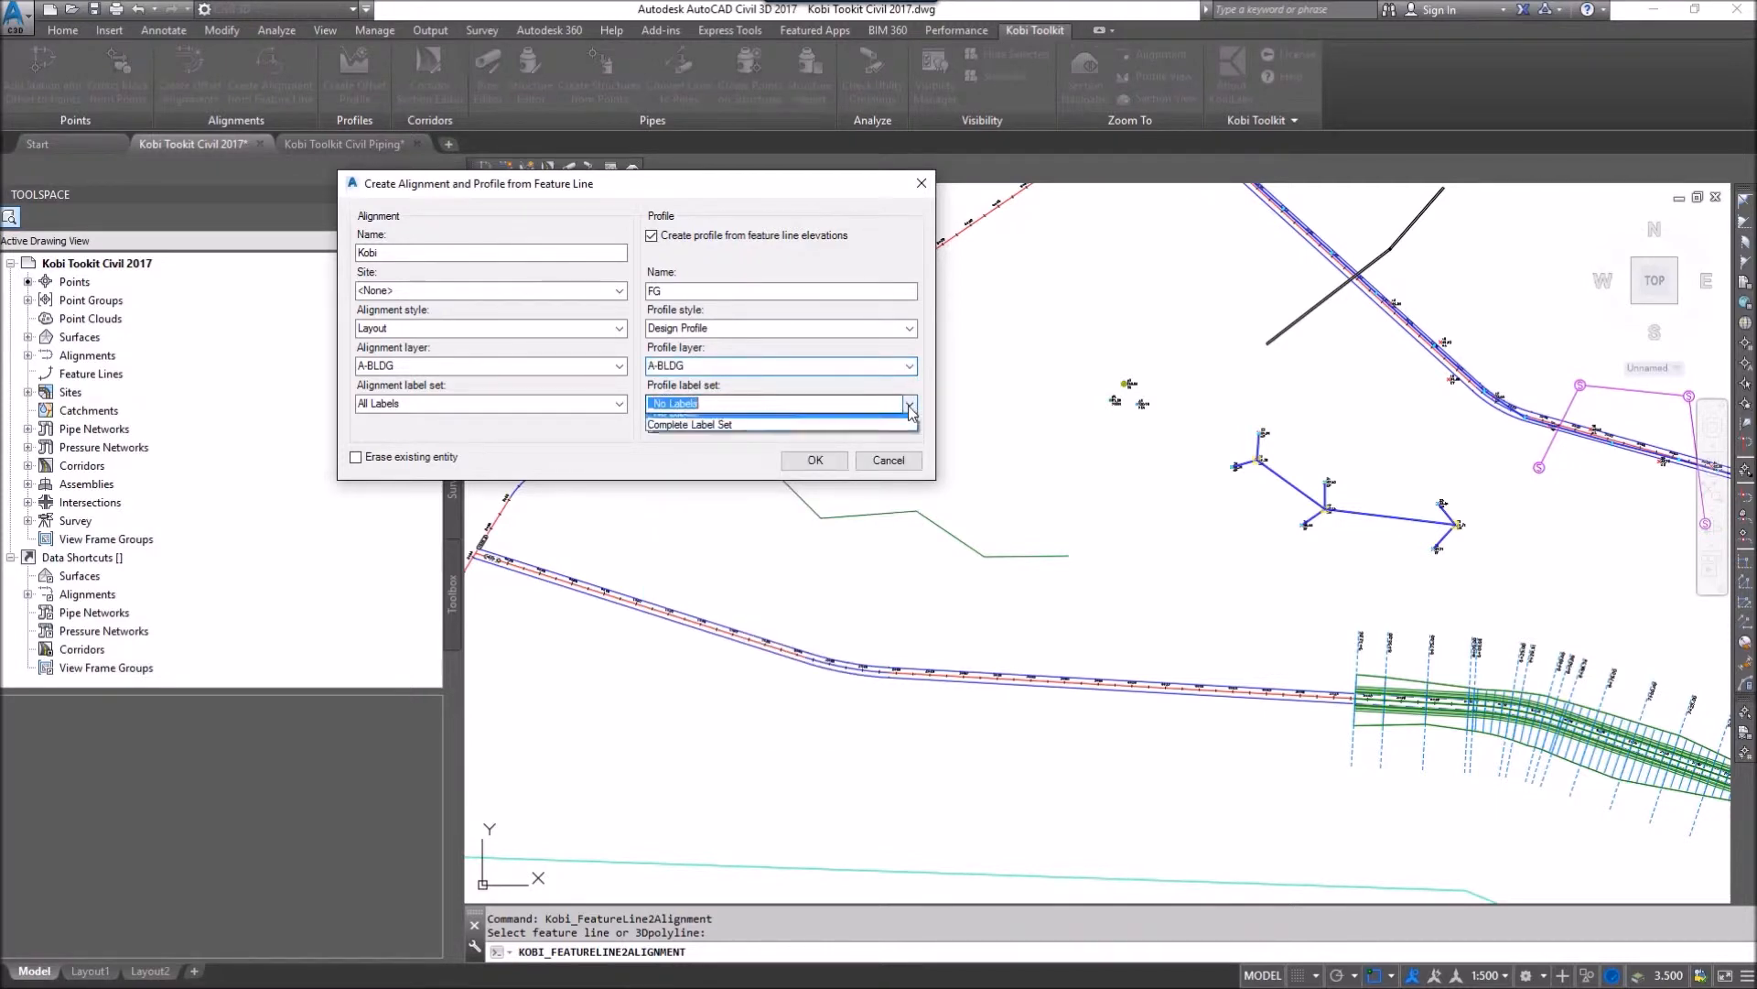
{"action": "left_click", "coordinate": [689, 425]}
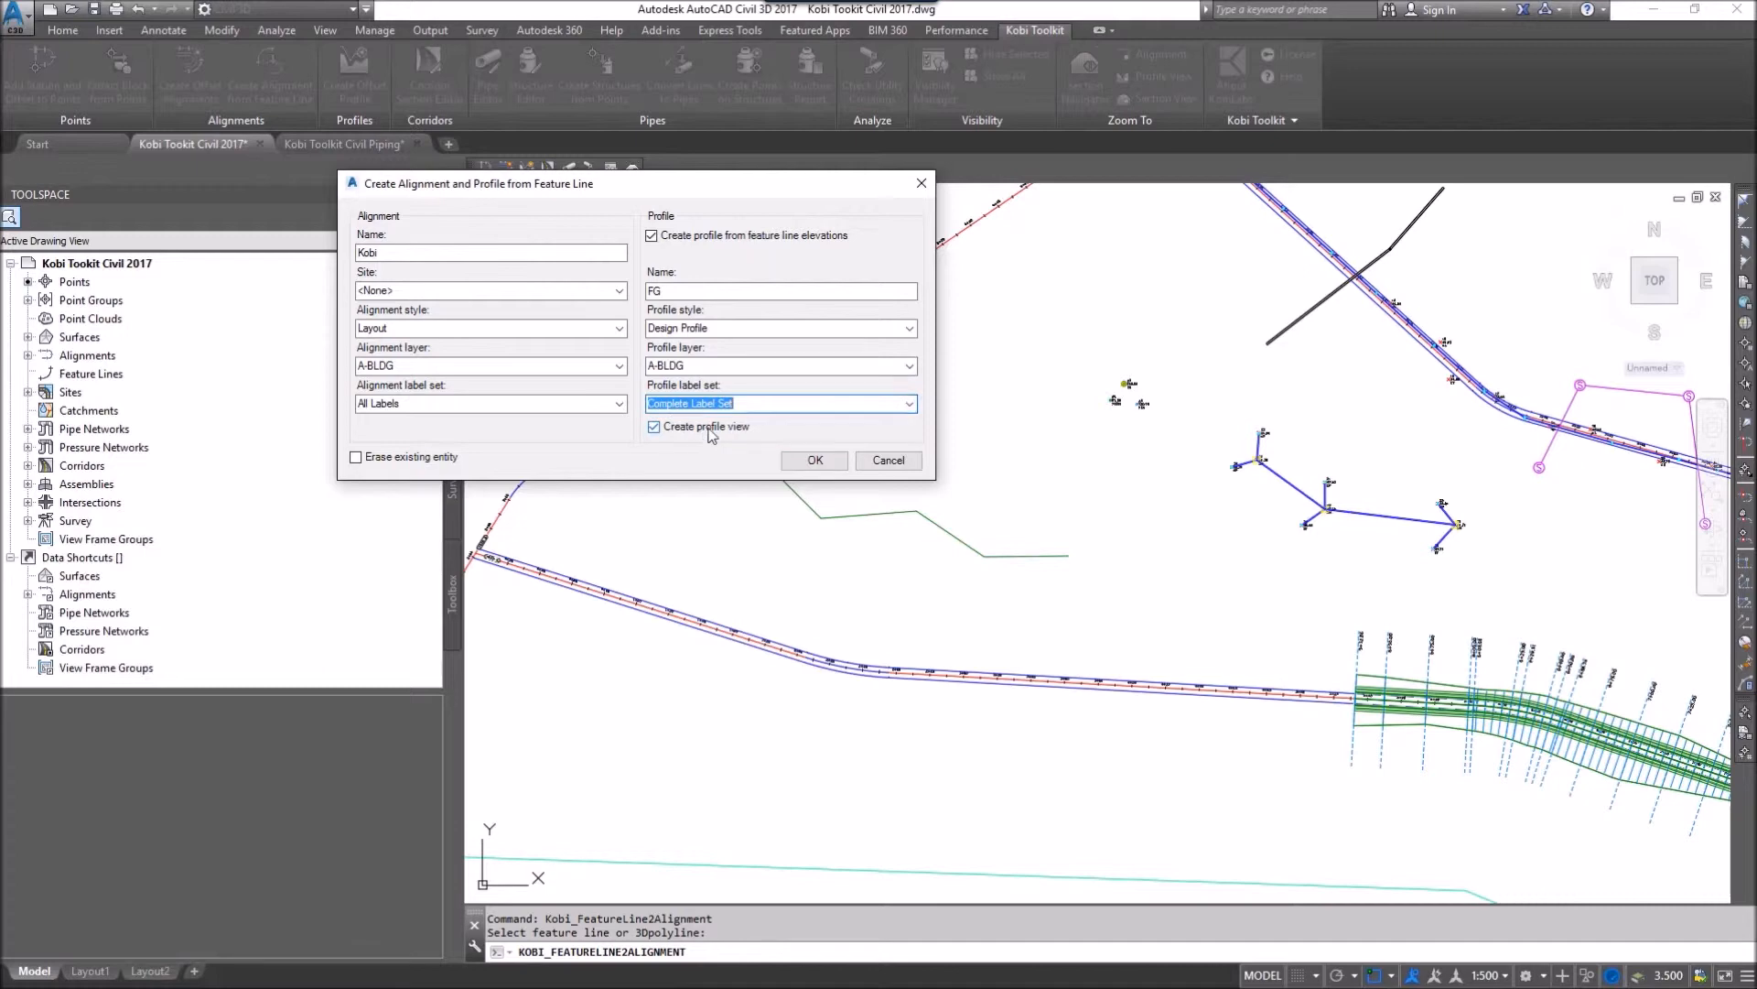
{"action": "mouse_move", "coordinate": [666, 436]}
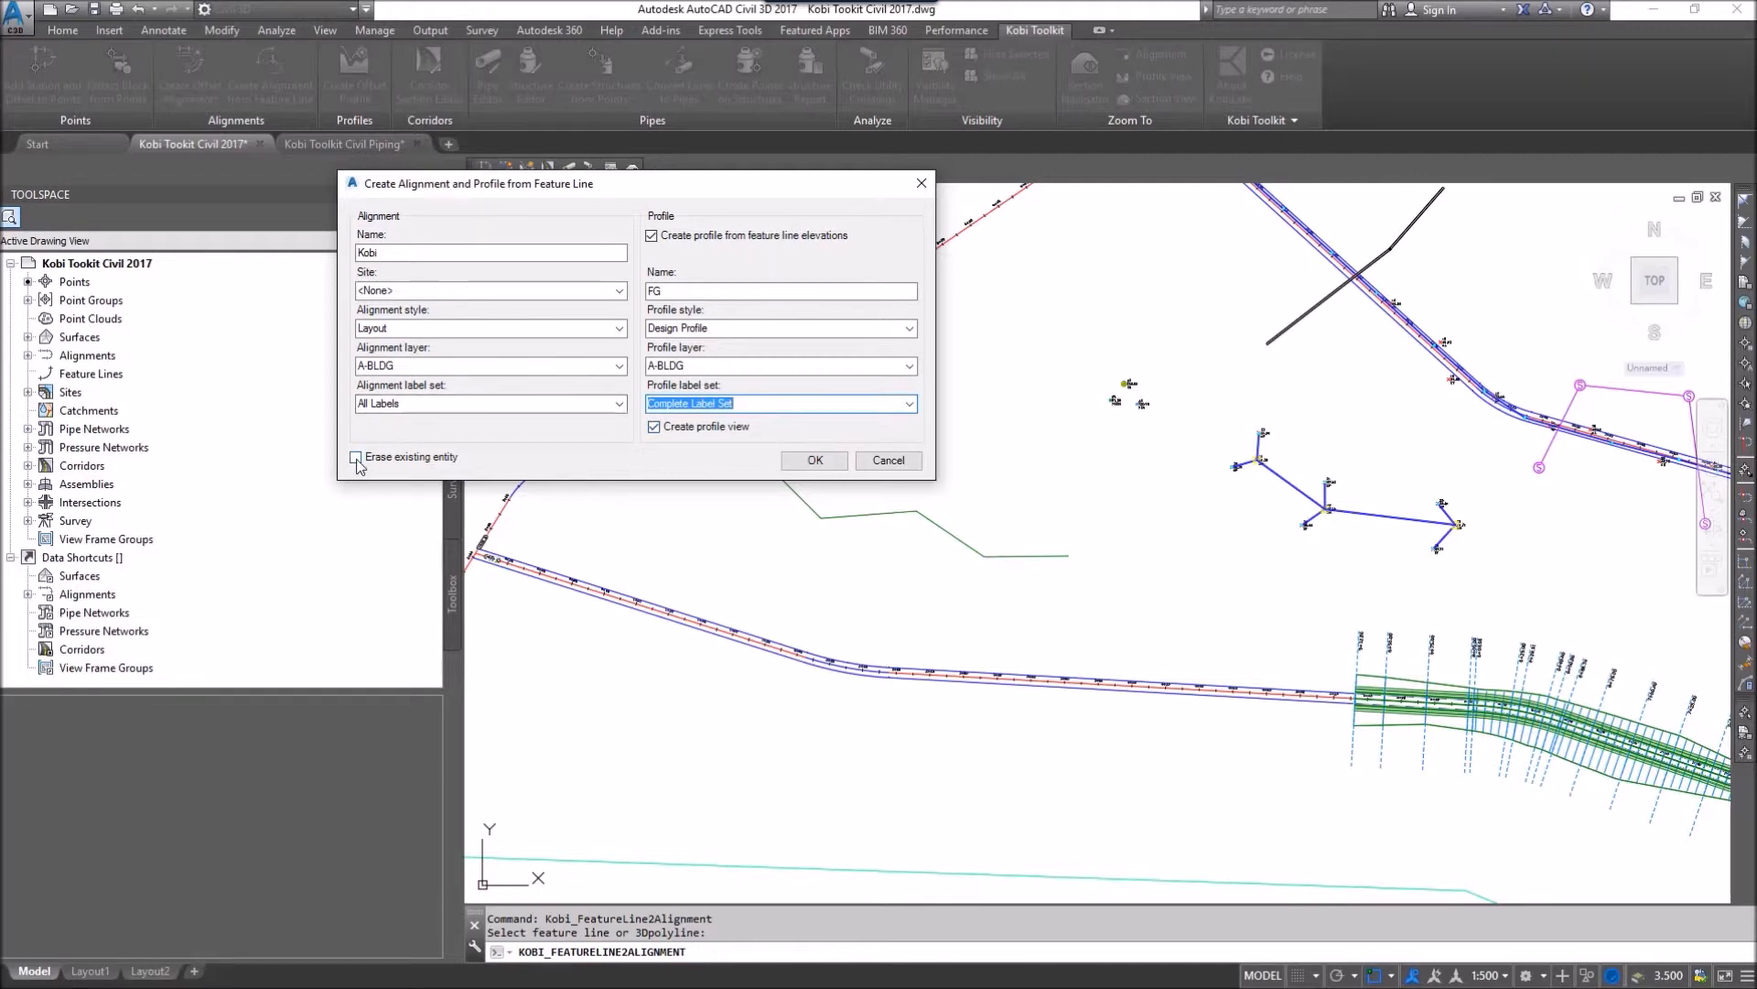
Mark the original feature line for erasure and confirm creating the alignment and profile
{"action": "left_click", "coordinate": [356, 457]}
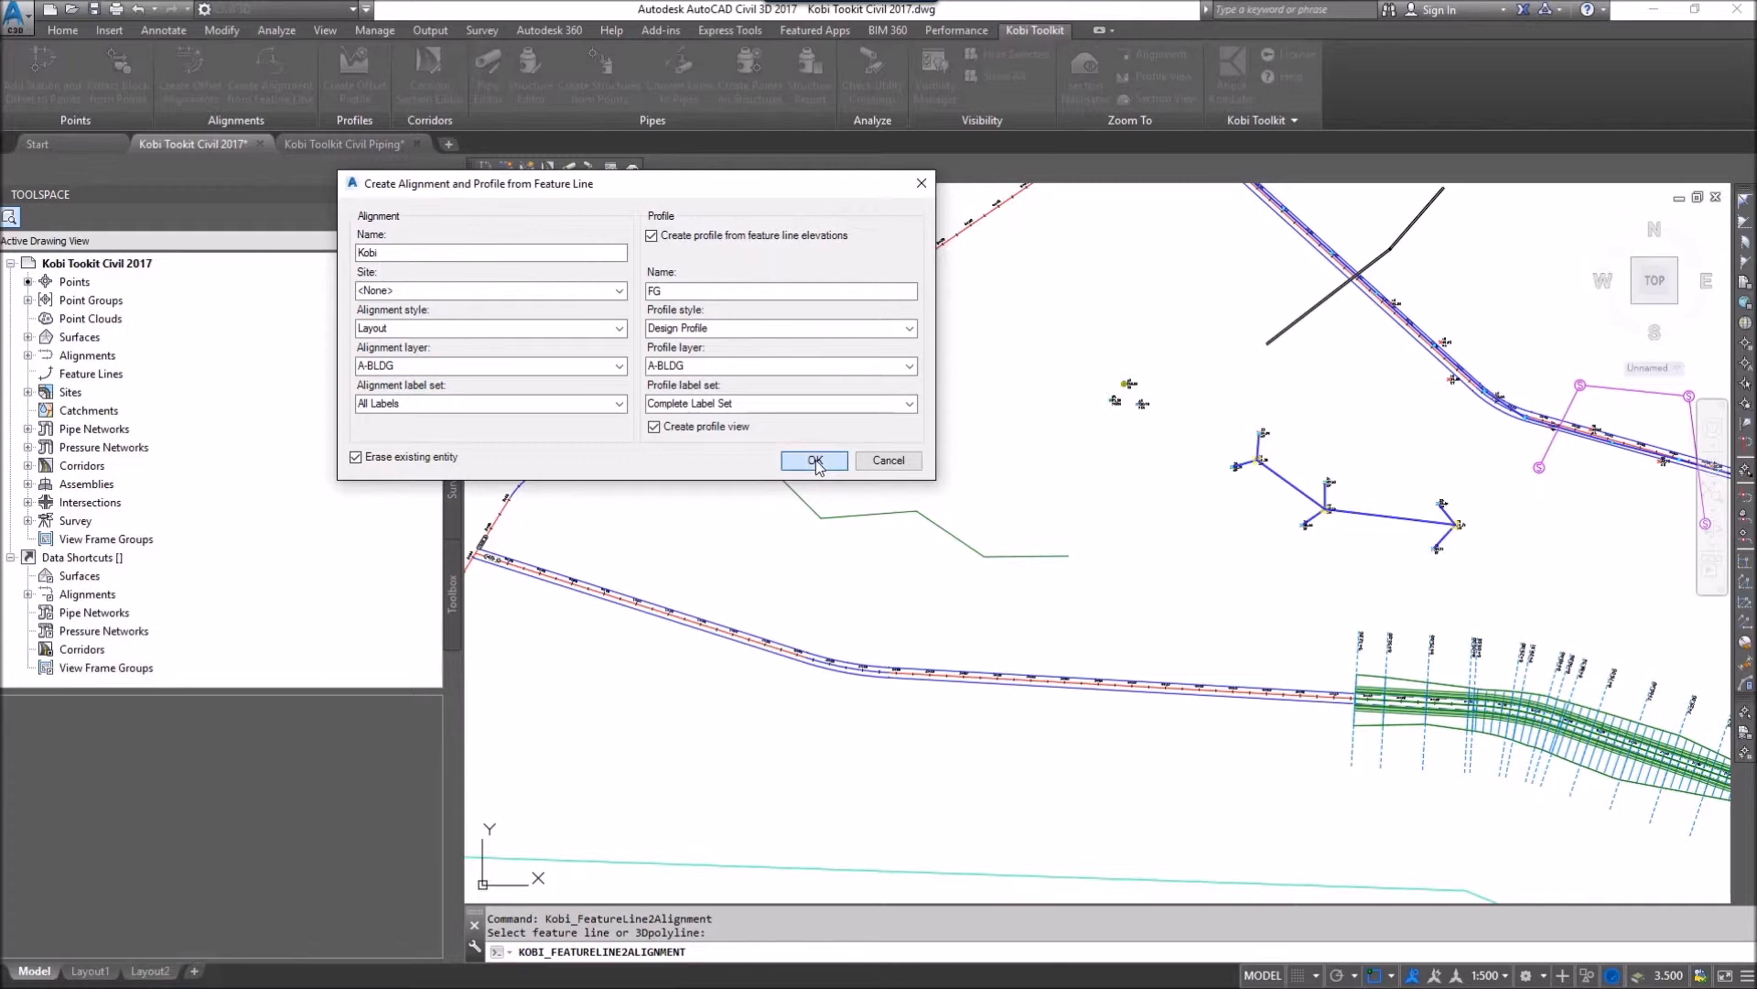
{"action": "left_click", "coordinate": [815, 462]}
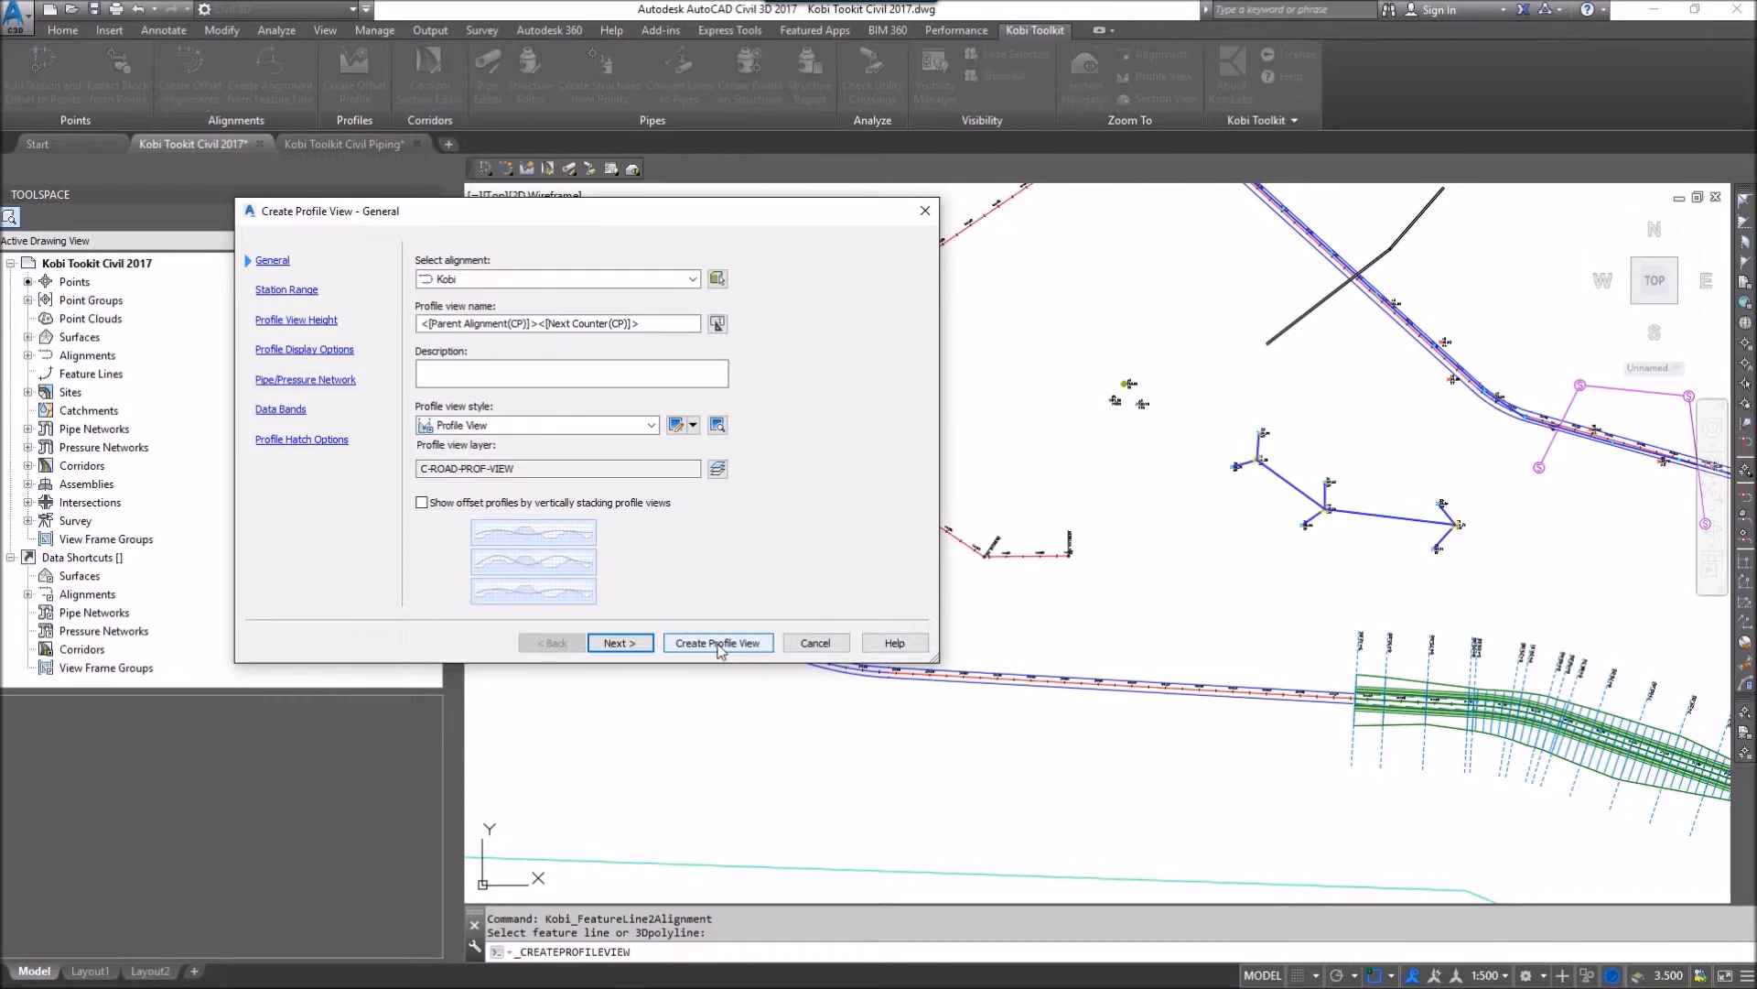
Create the Kobi profile view and place its origin in the drawing
{"action": "left_click", "coordinate": [718, 642]}
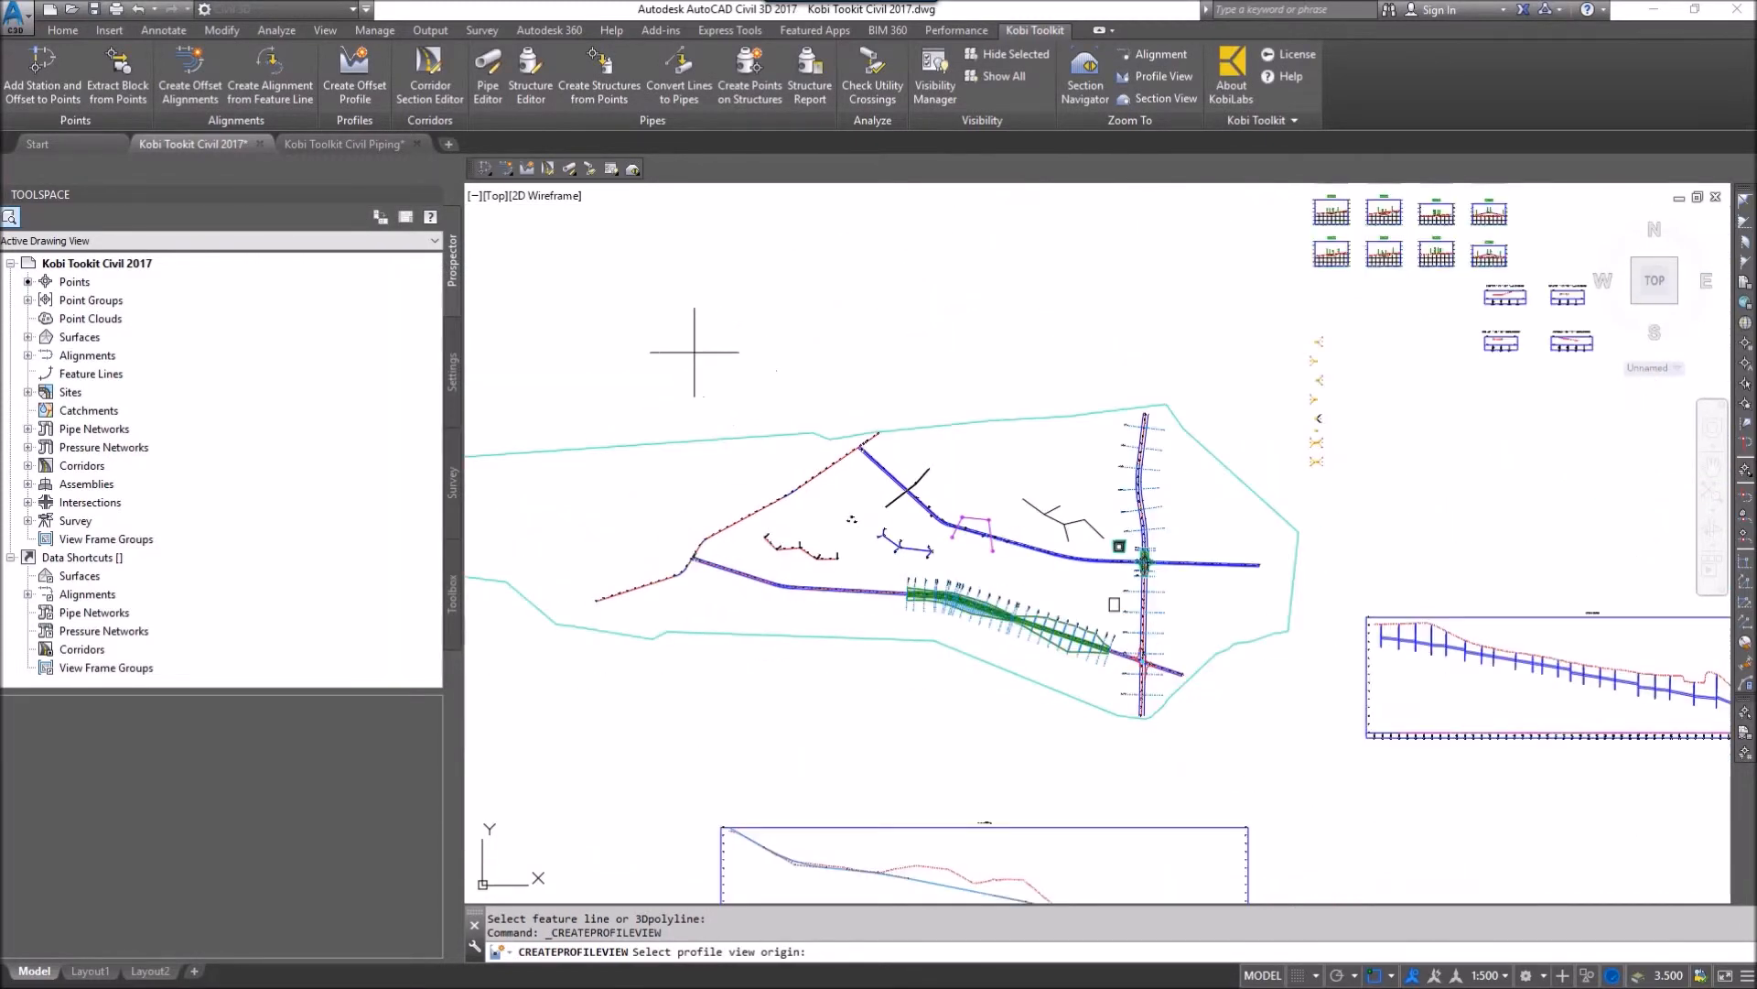
{"action": "left_click", "coordinate": [725, 340]}
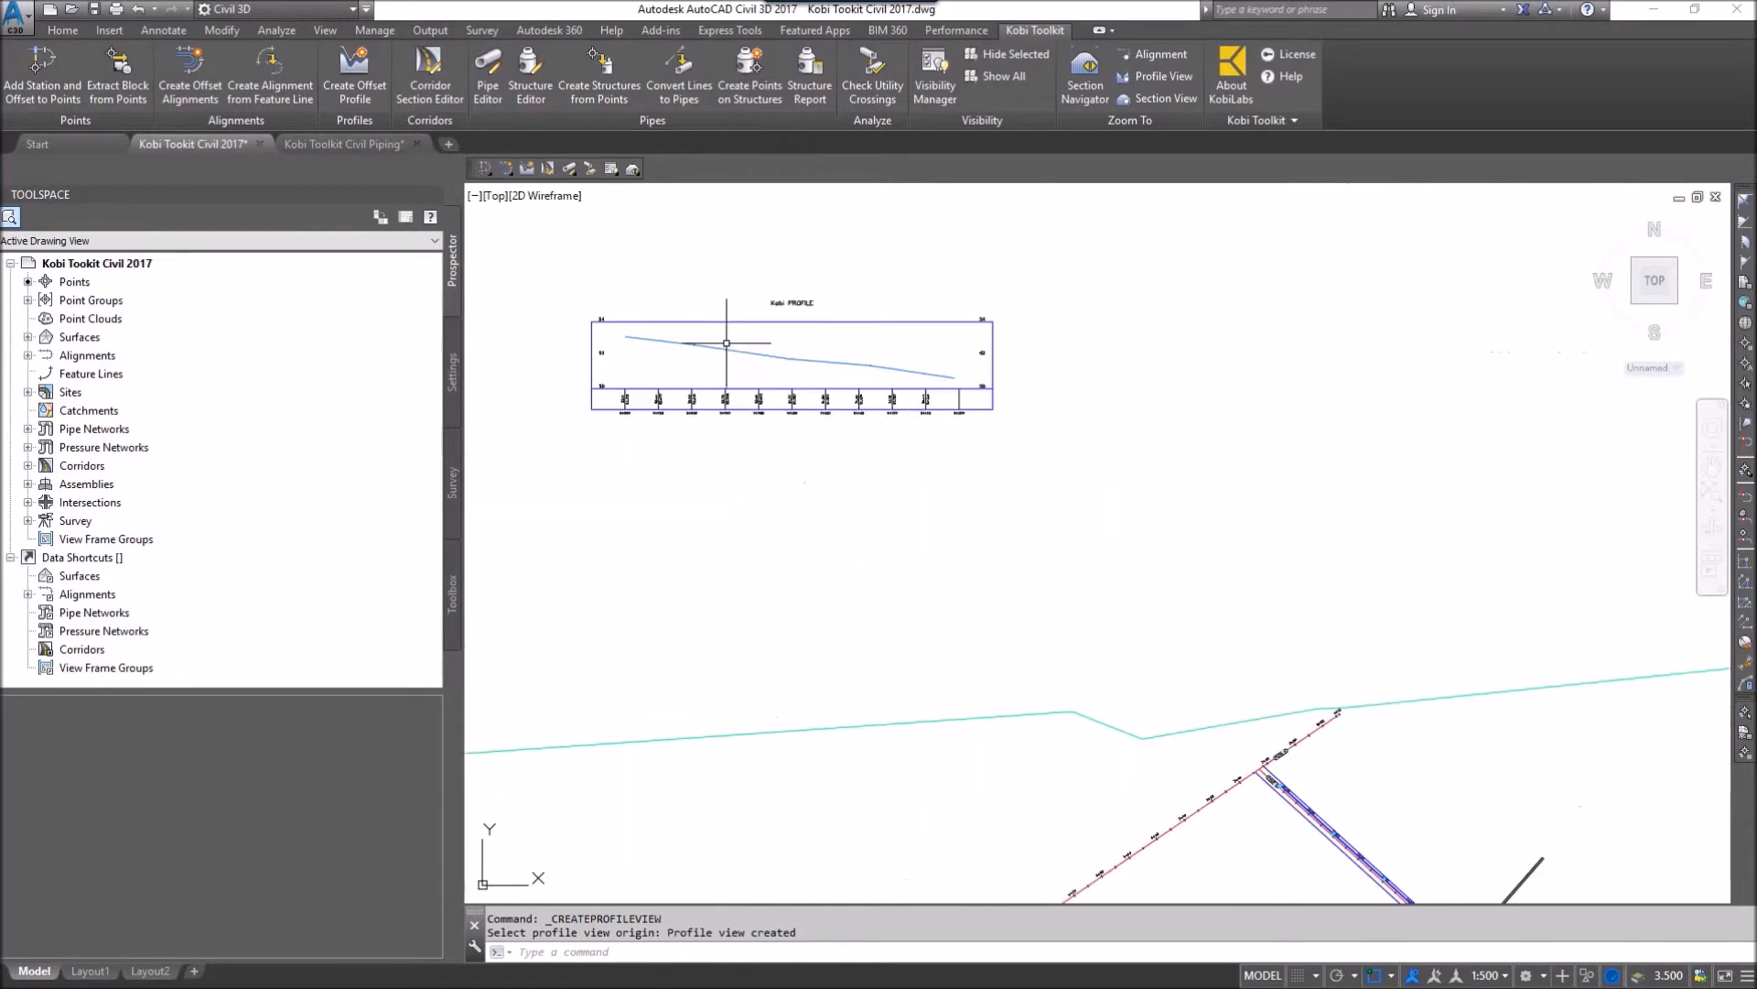